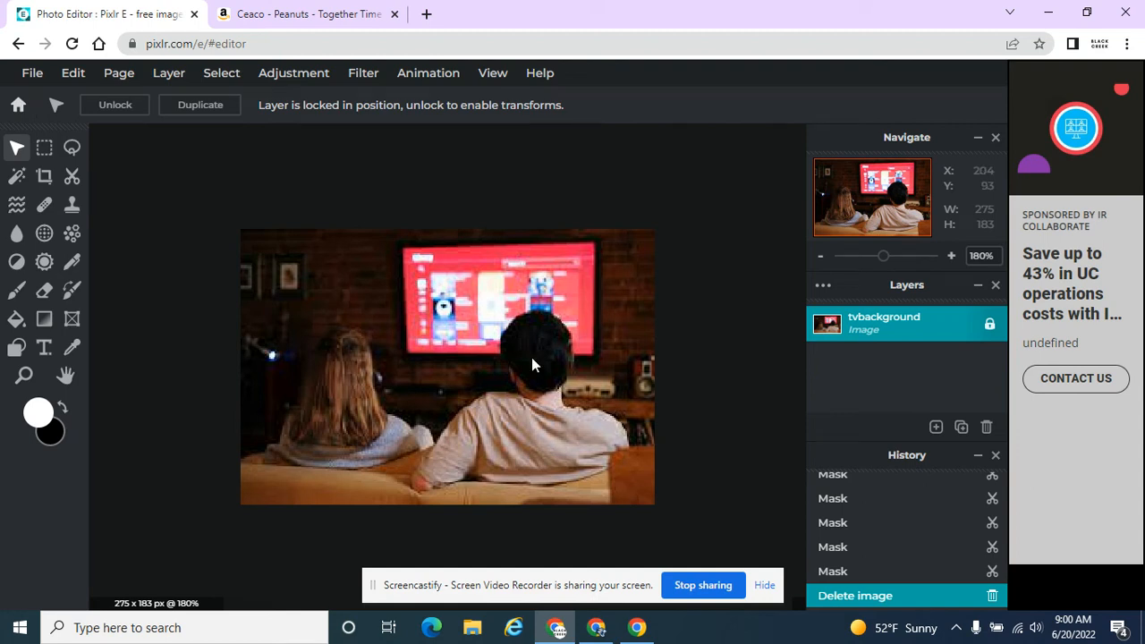
pyautogui.moveTo(71, 177)
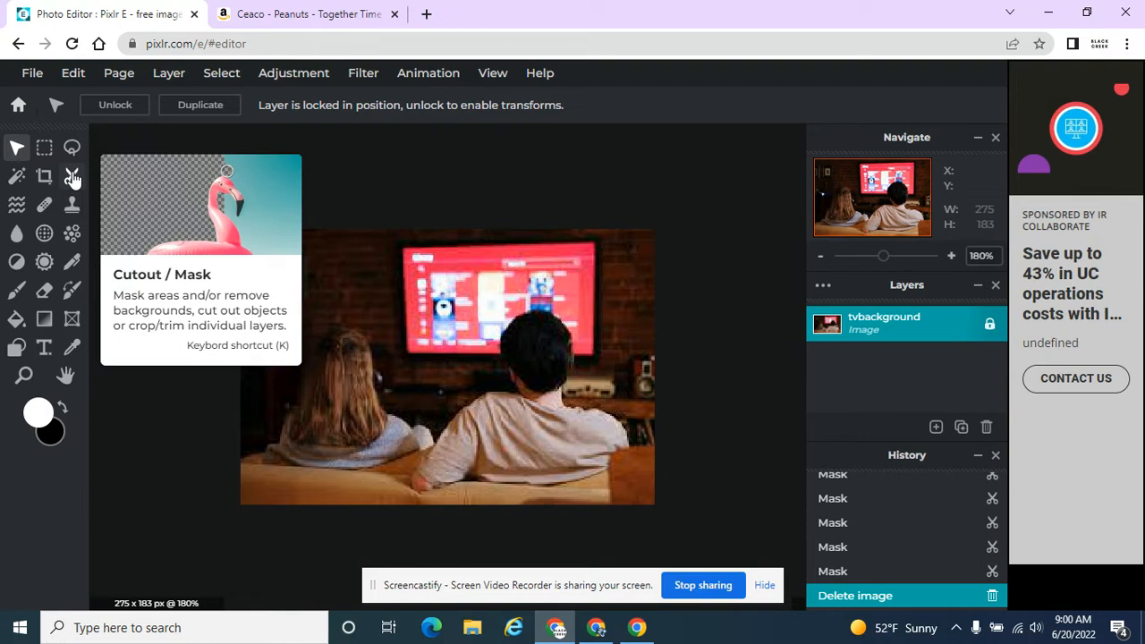
pyautogui.moveTo(75, 179)
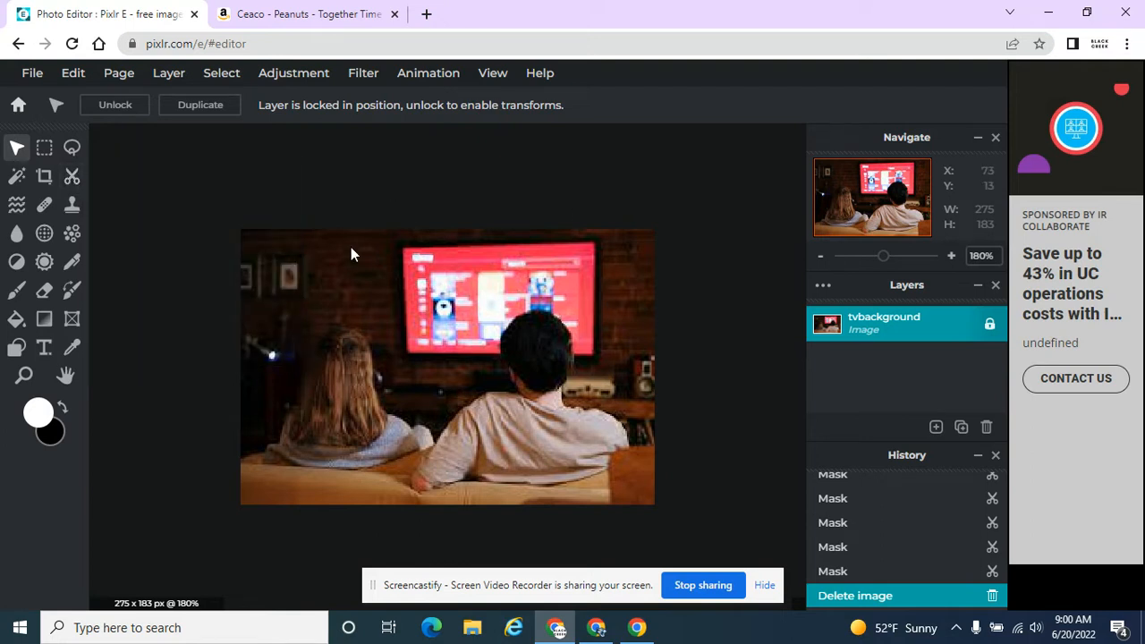
pyautogui.moveTo(533, 301)
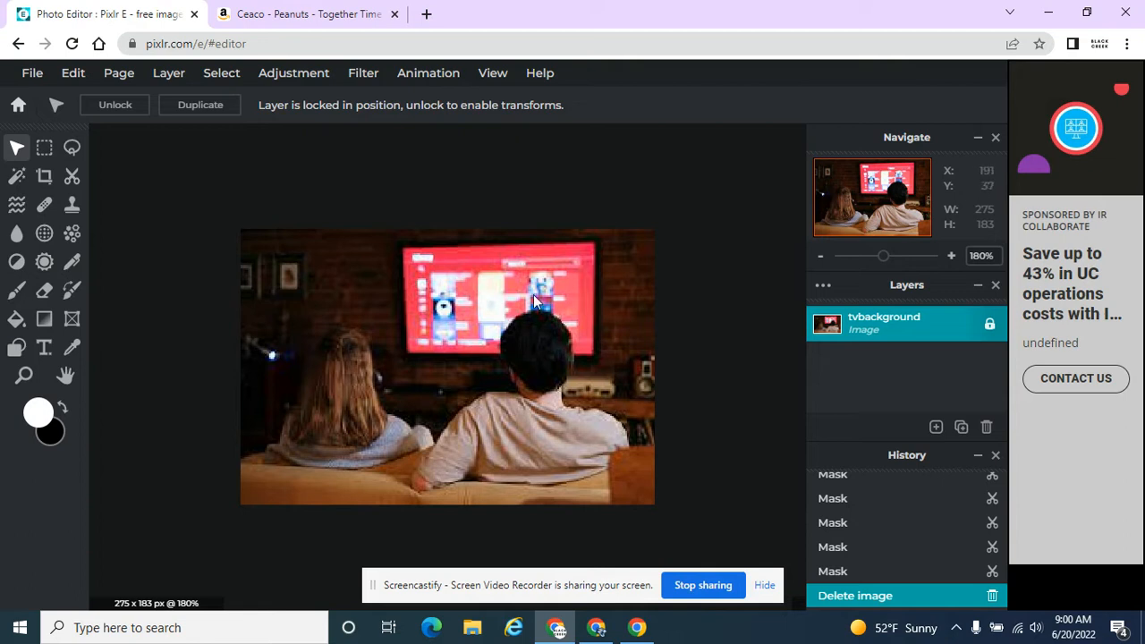
pyautogui.moveTo(581, 343)
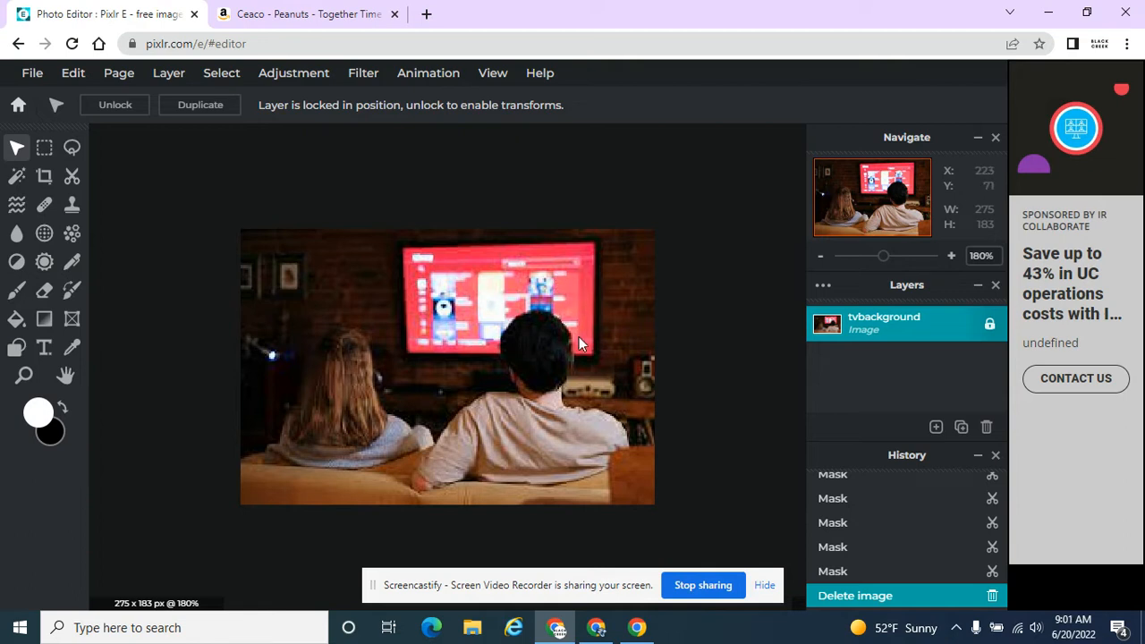
pyautogui.moveTo(465, 322)
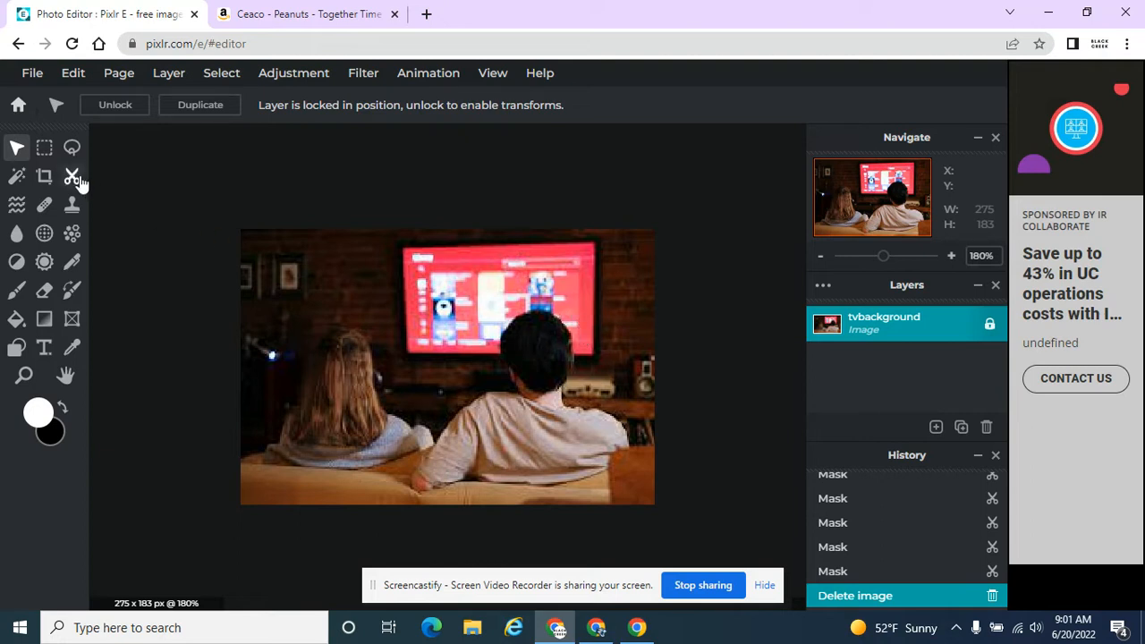
pyautogui.moveTo(72, 177)
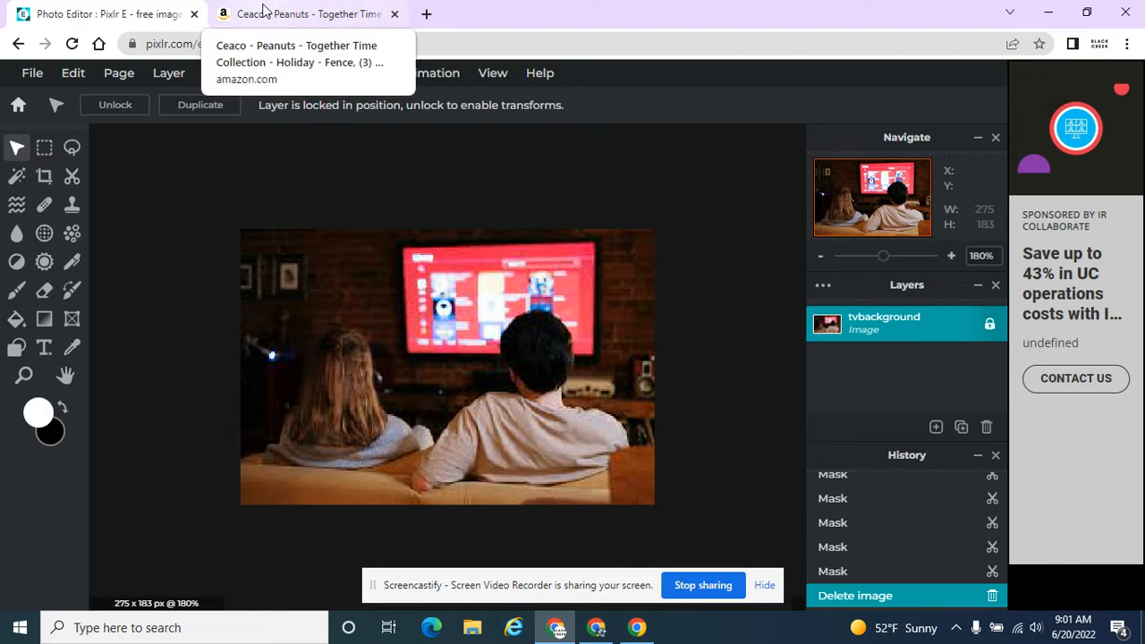
pyautogui.moveTo(637, 504)
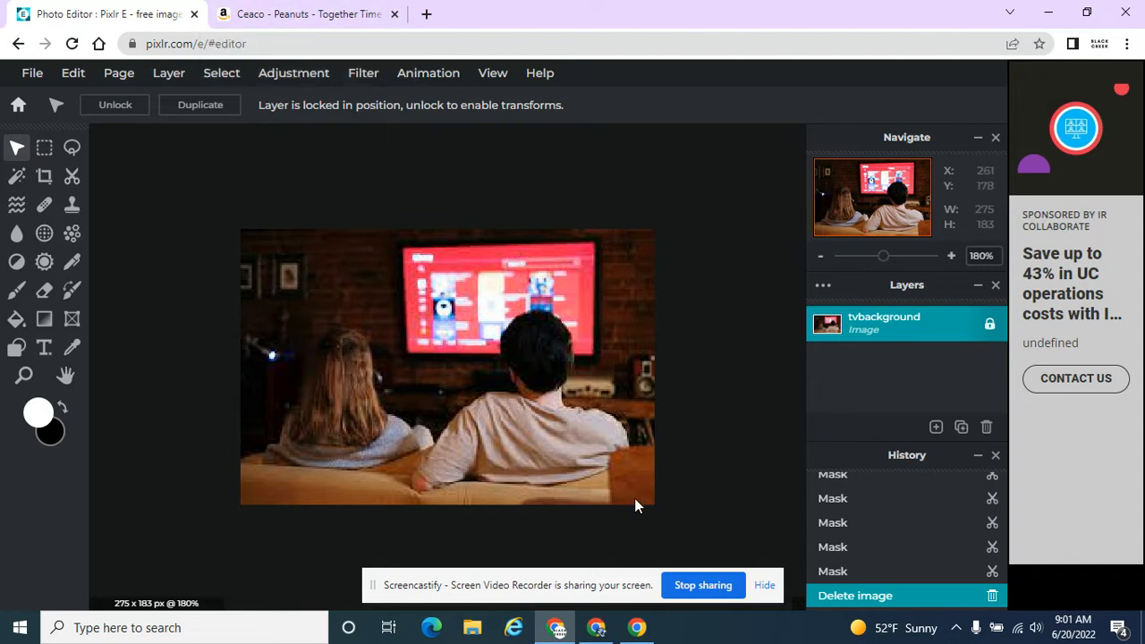
# Copy the Peanuts Christmas puzzle picture's image address from Amazon and return to Pixlr.
pyautogui.click(308, 15)
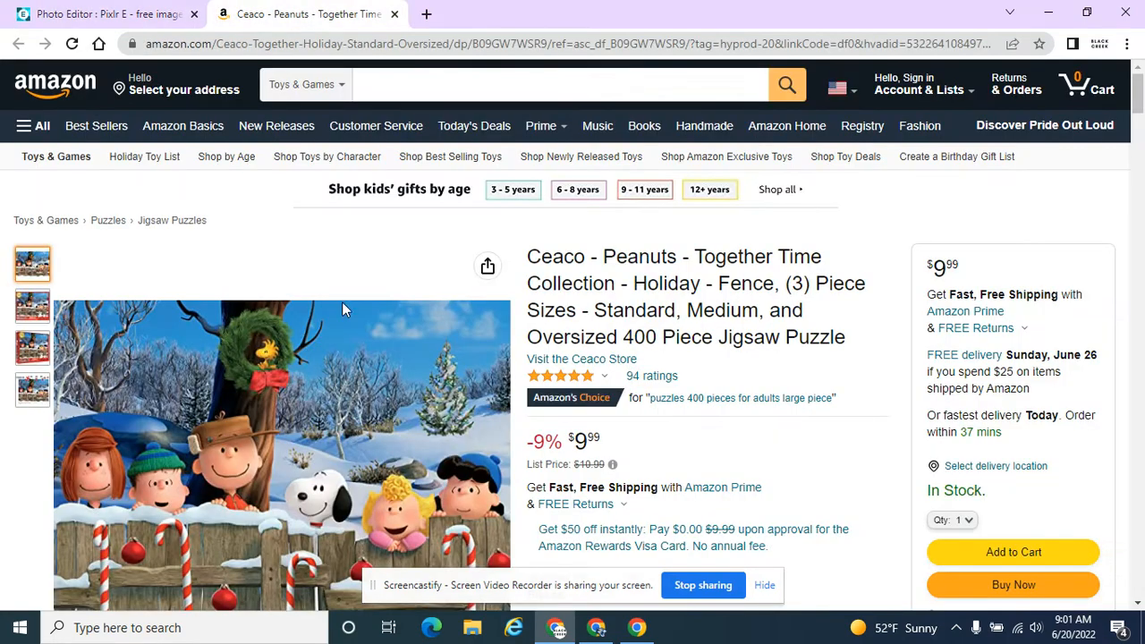
pyautogui.rightClick(344, 308)
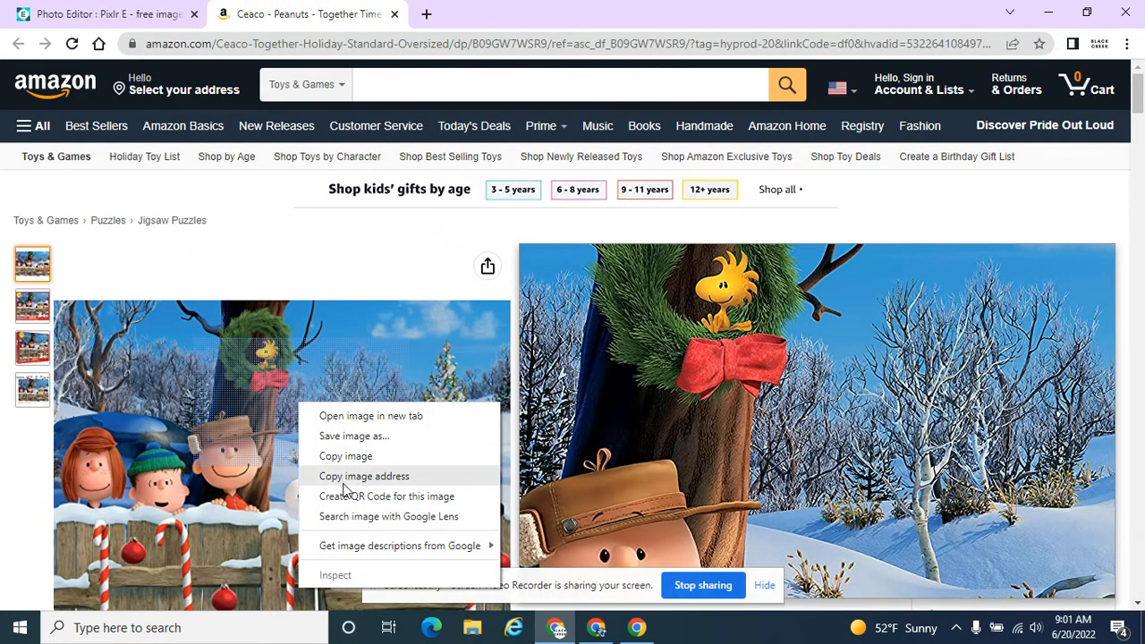
pyautogui.click(107, 14)
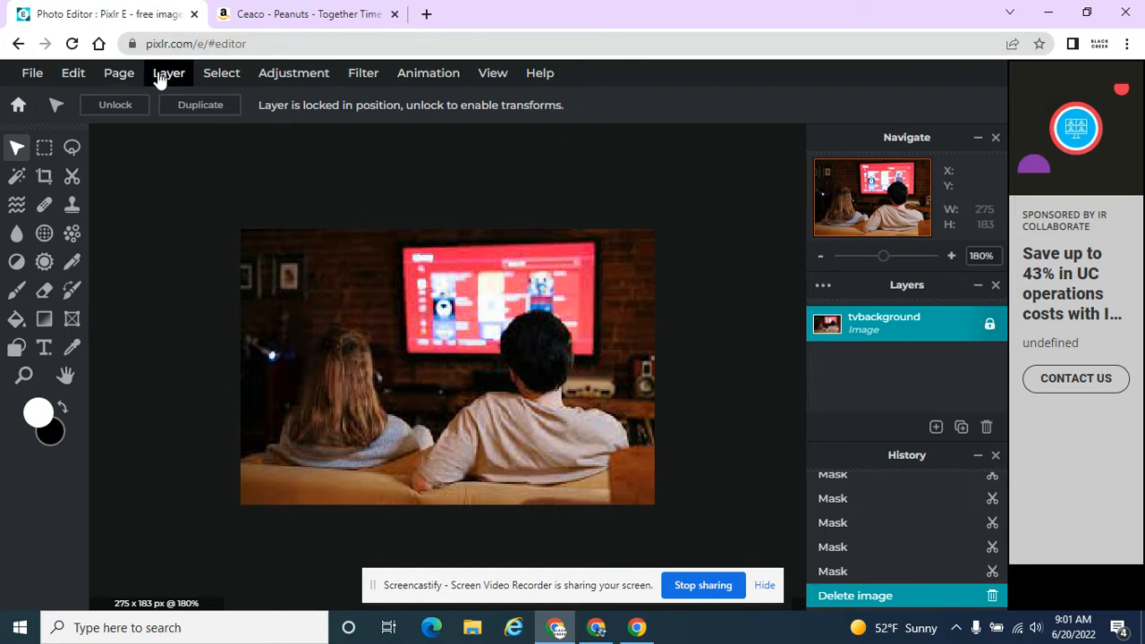
# Add the Peanuts picture as a new layer from the pasted image URL via Layer > Add URL as layer.
pyautogui.click(169, 72)
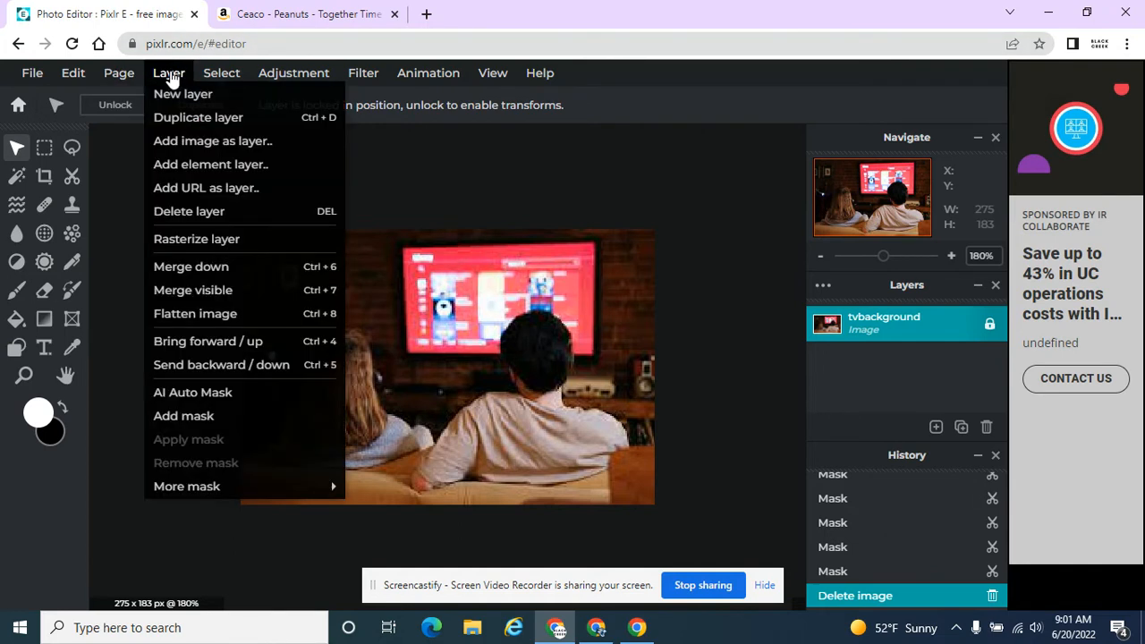
pyautogui.moveTo(229, 188)
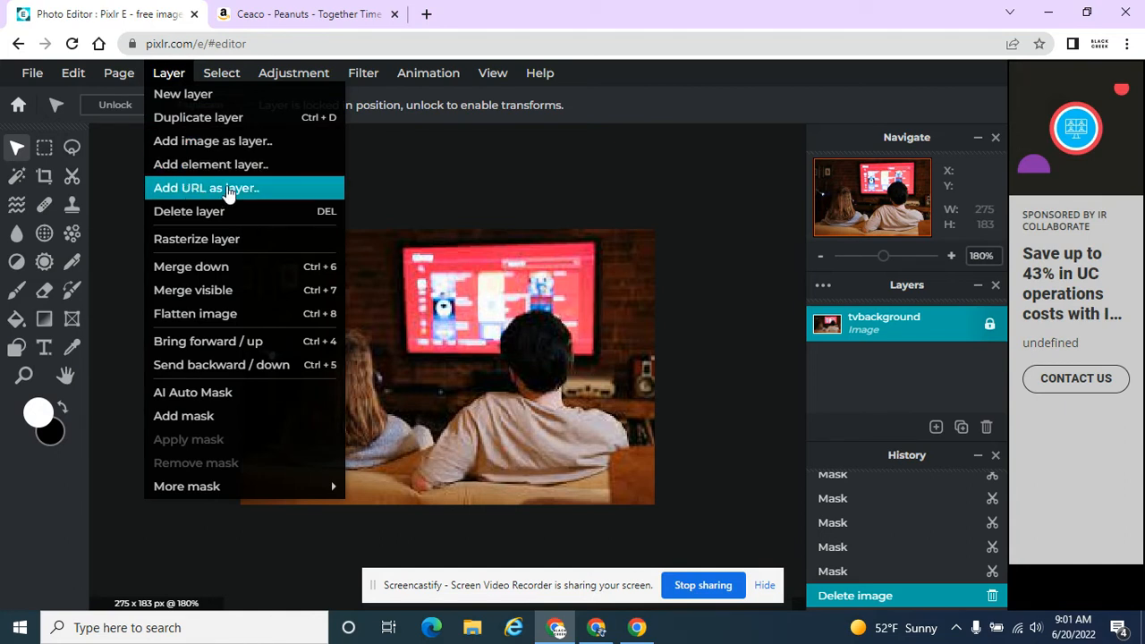
pyautogui.click(205, 188)
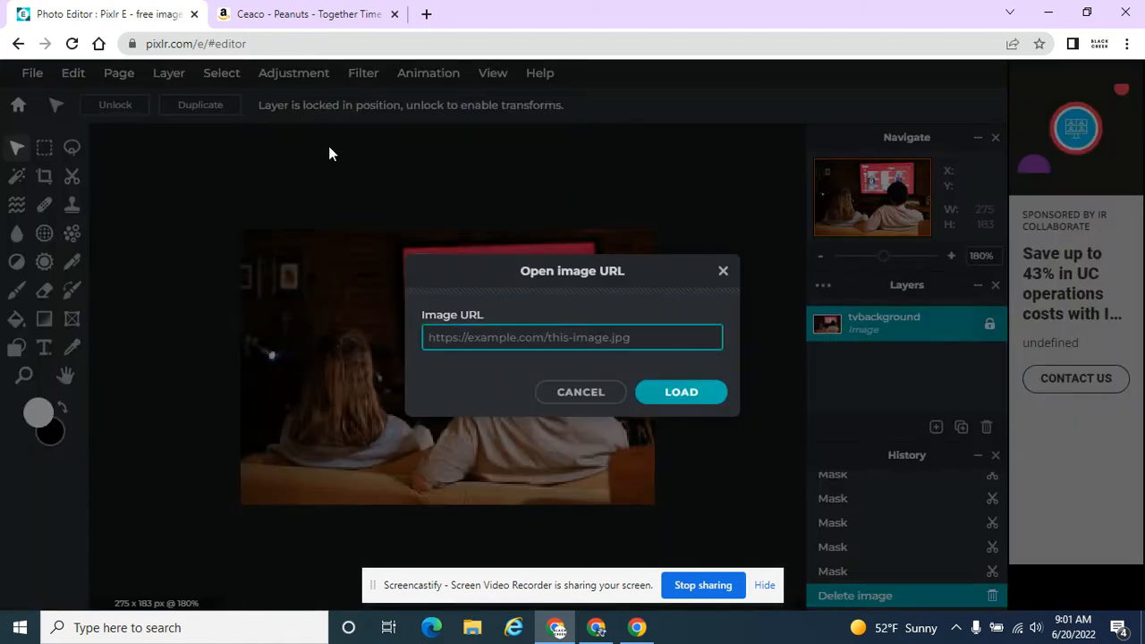
pyautogui.click(680, 392)
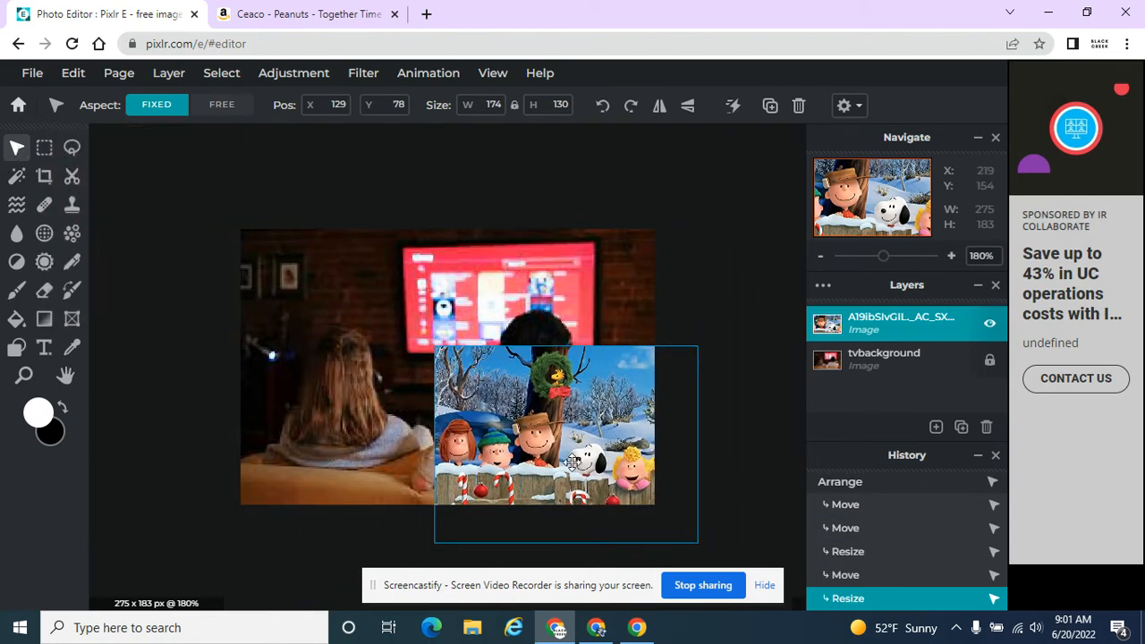
# Drag the Peanuts layer onto the TV and resize it by its handles to fit the screen.
pyautogui.moveTo(544, 446); pyautogui.dragTo(493, 295)
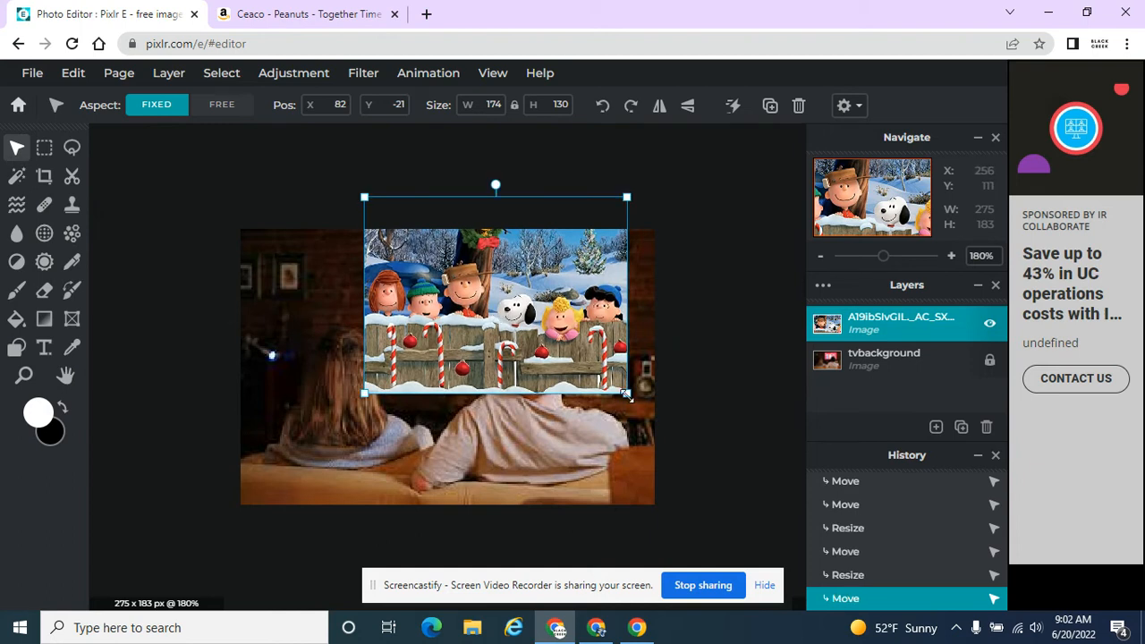
pyautogui.moveTo(626, 393); pyautogui.dragTo(591, 356)
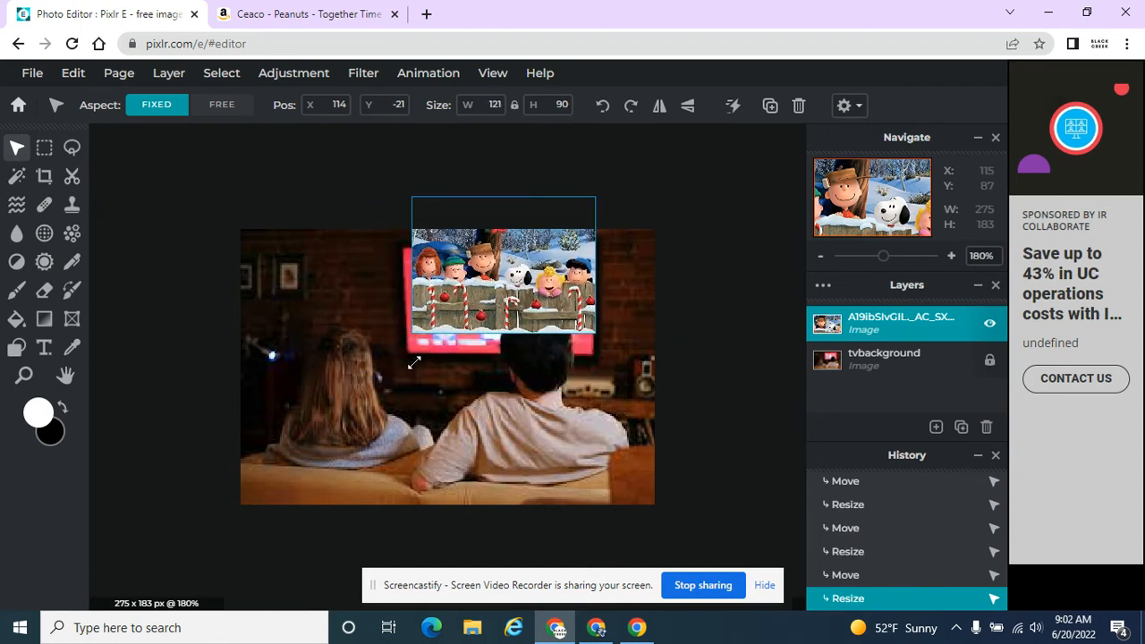
pyautogui.moveTo(415, 361); pyautogui.dragTo(390, 393)
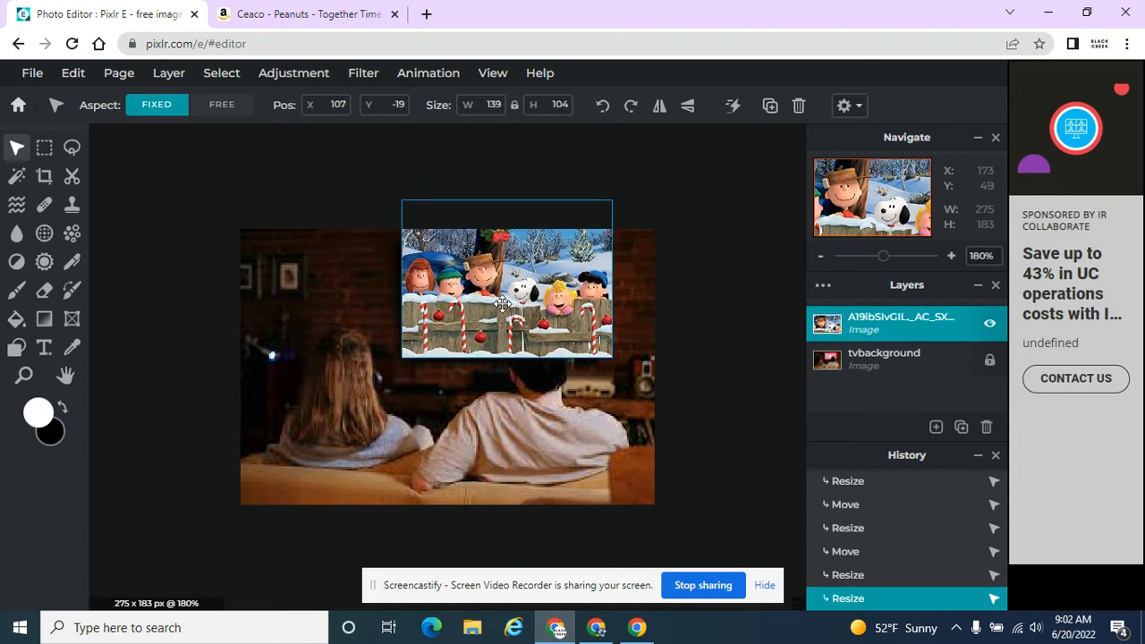
pyautogui.moveTo(505, 290); pyautogui.dragTo(491, 290)
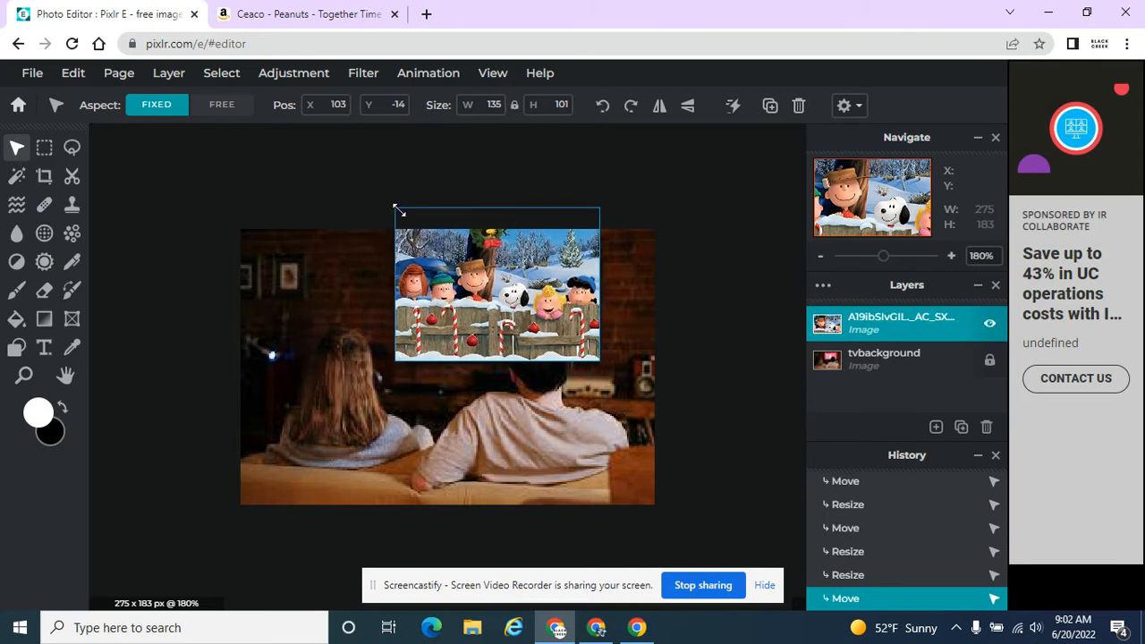
pyautogui.moveTo(393, 211); pyautogui.dragTo(401, 211)
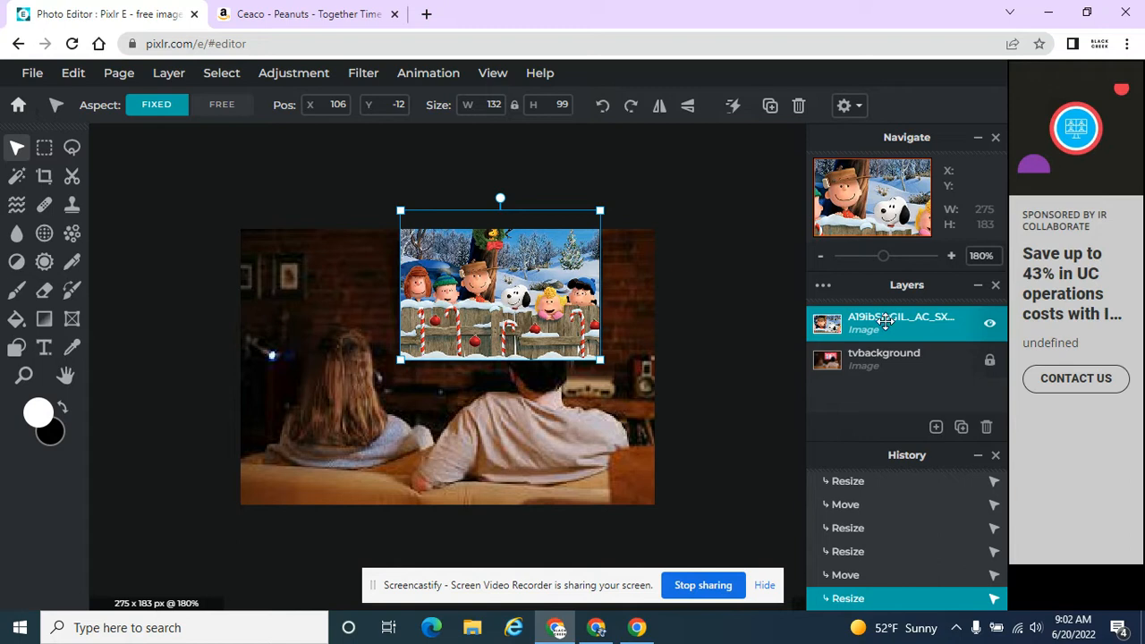
# Rename the layer 'peanuts', lower its opacity to 44, and select the TV photo layer.
pyautogui.doubleClick(902, 322)
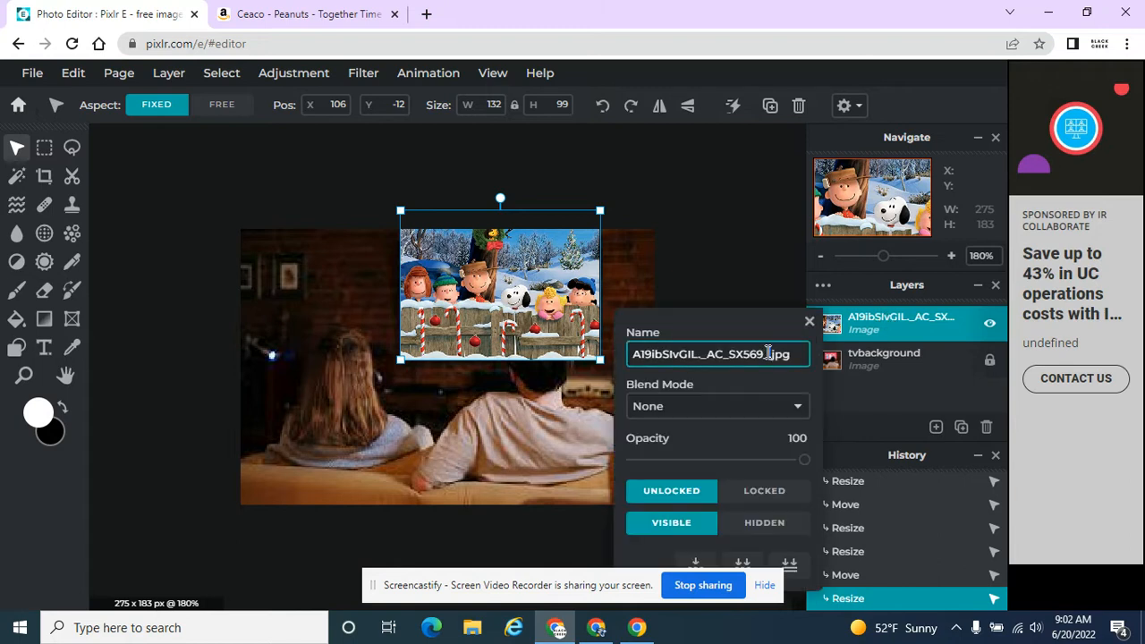
pyautogui.write('peanuts')
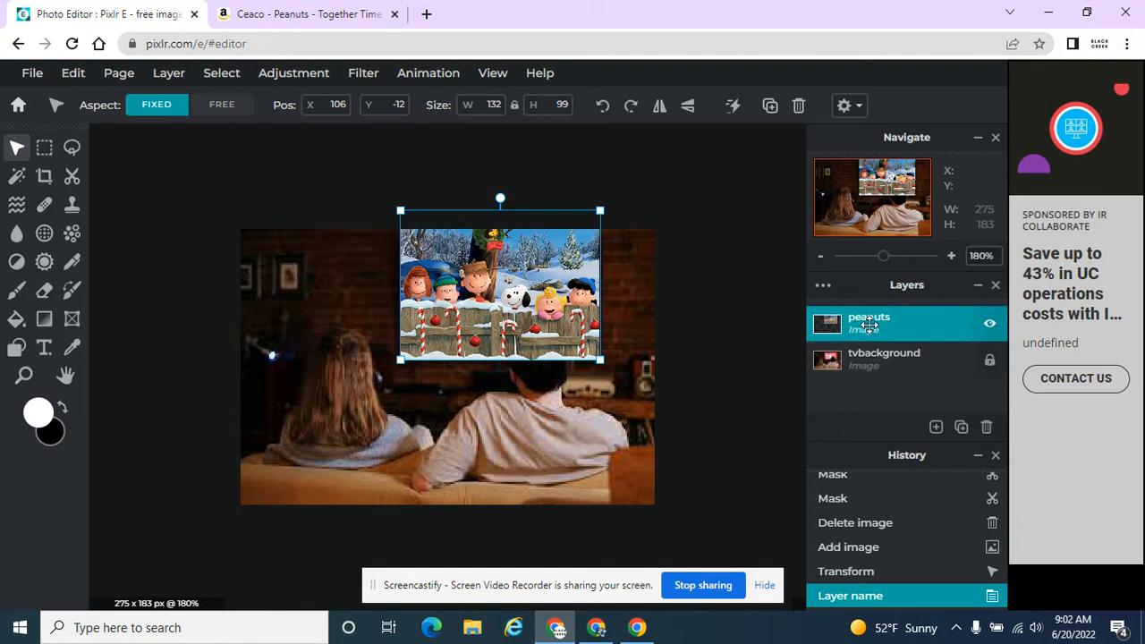
pyautogui.doubleClick(869, 322)
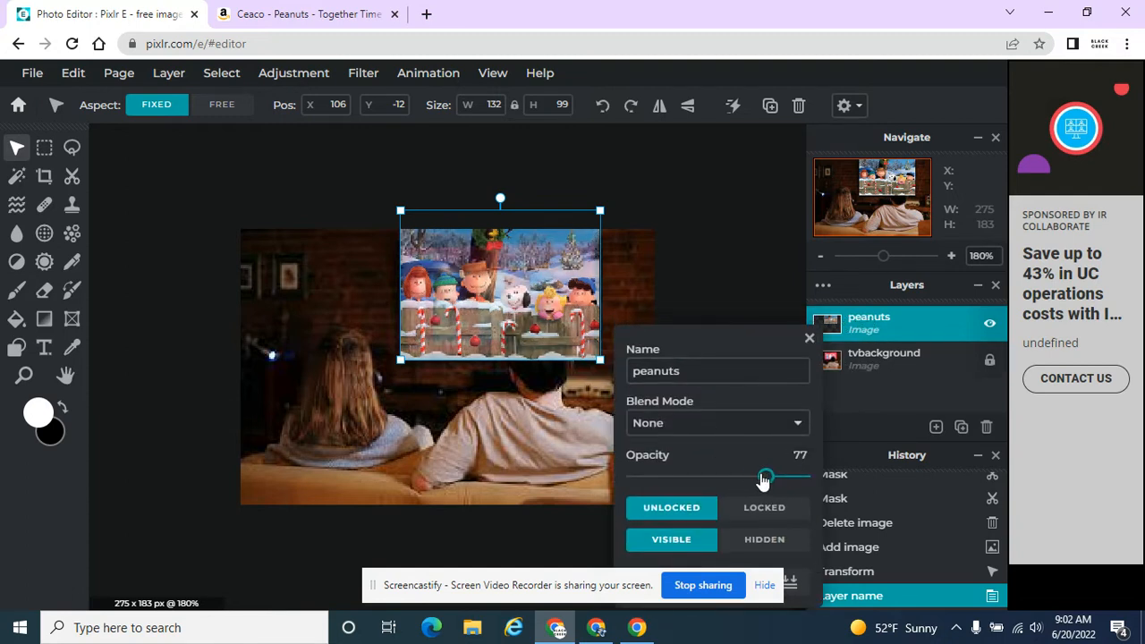
pyautogui.moveTo(765, 476); pyautogui.dragTo(730, 476)
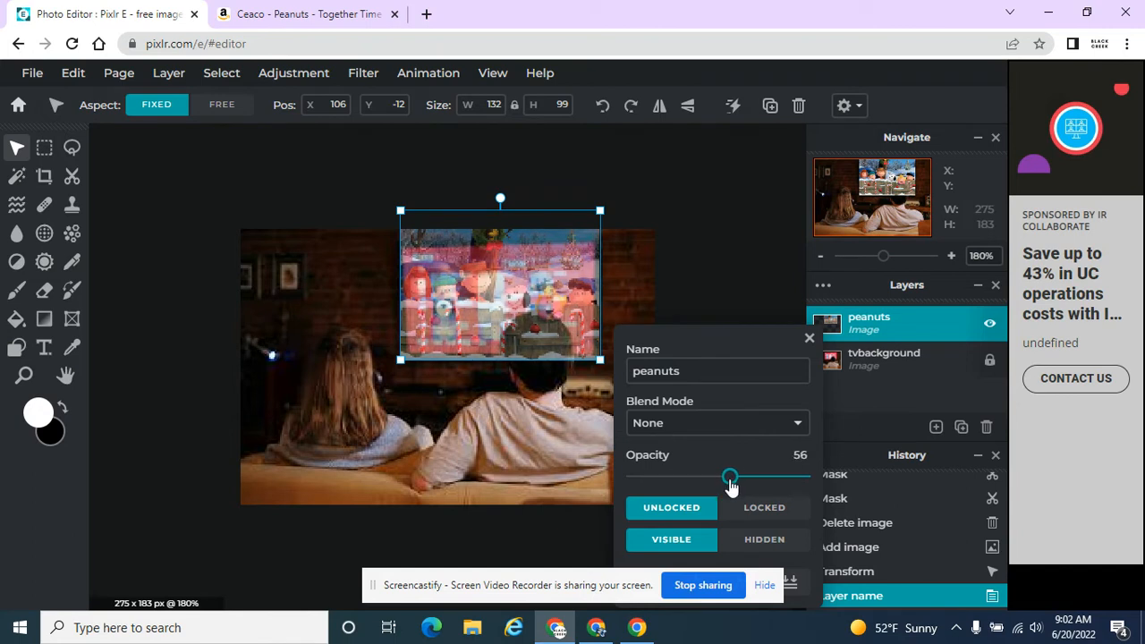
pyautogui.moveTo(729, 476); pyautogui.dragTo(708, 476)
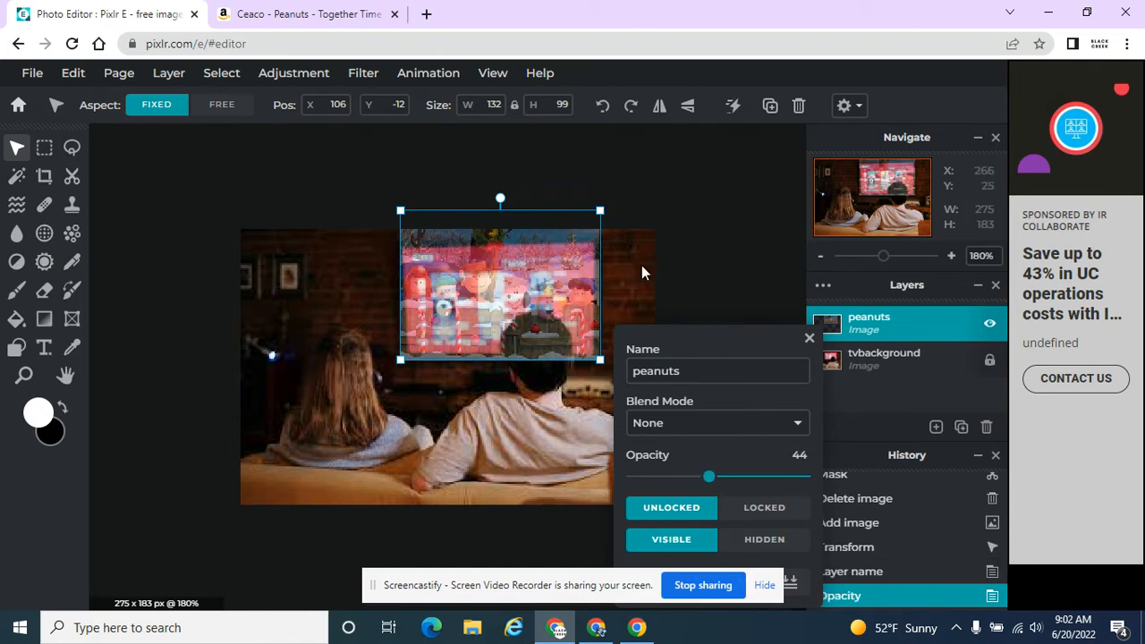
pyautogui.click(884, 358)
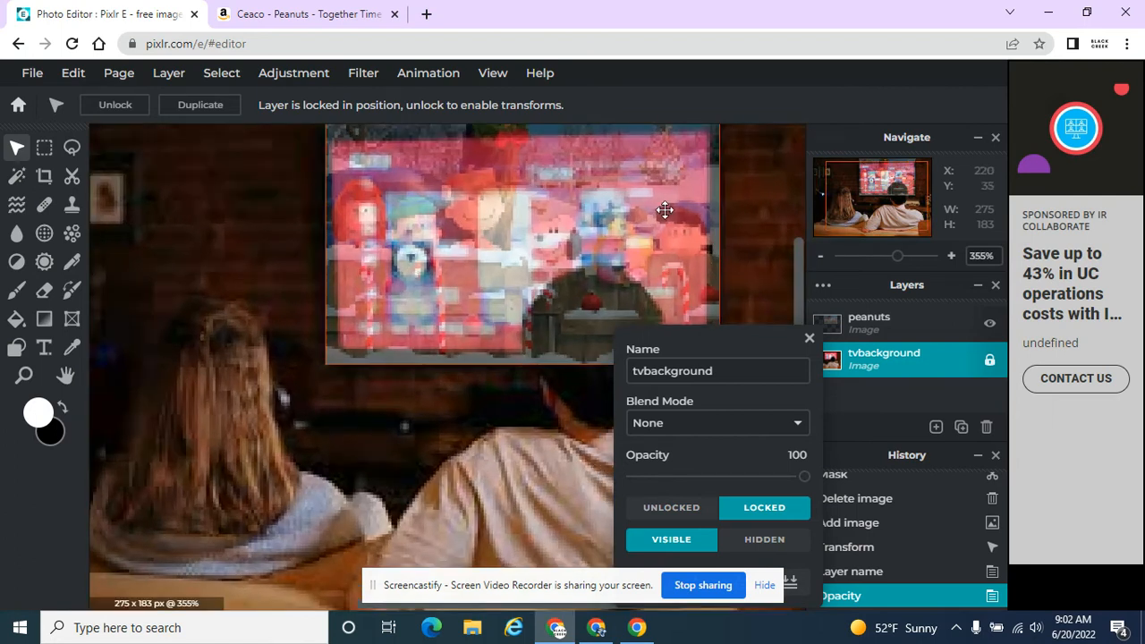
pyautogui.moveTo(408, 207)
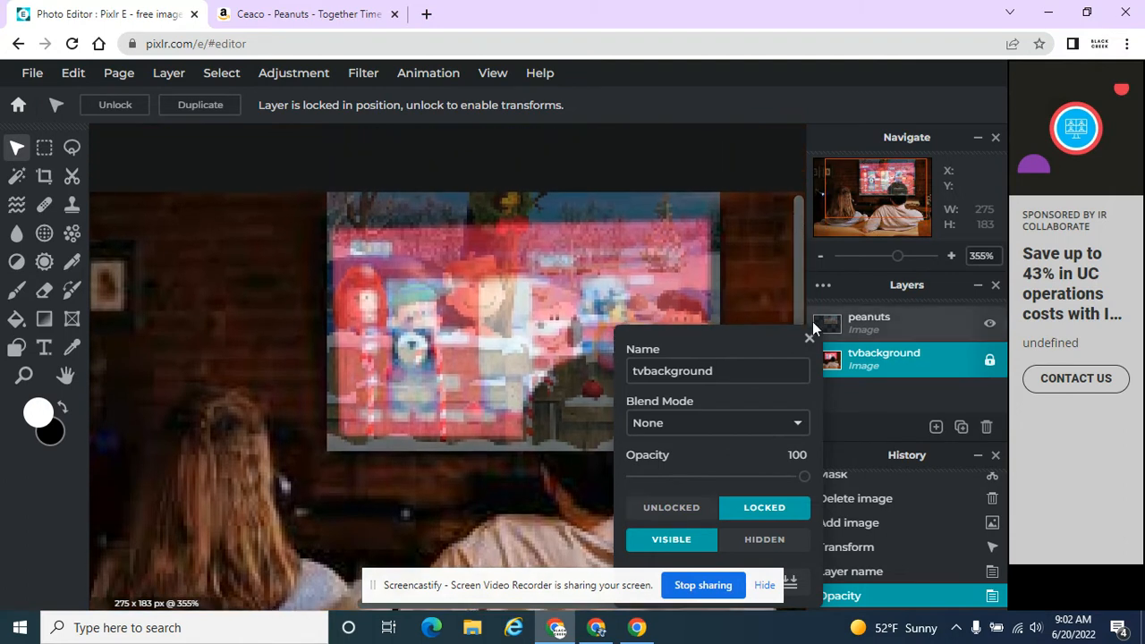
# Close the TV photo layer's settings and choose the Cutout / Mask tool.
pyautogui.click(809, 338)
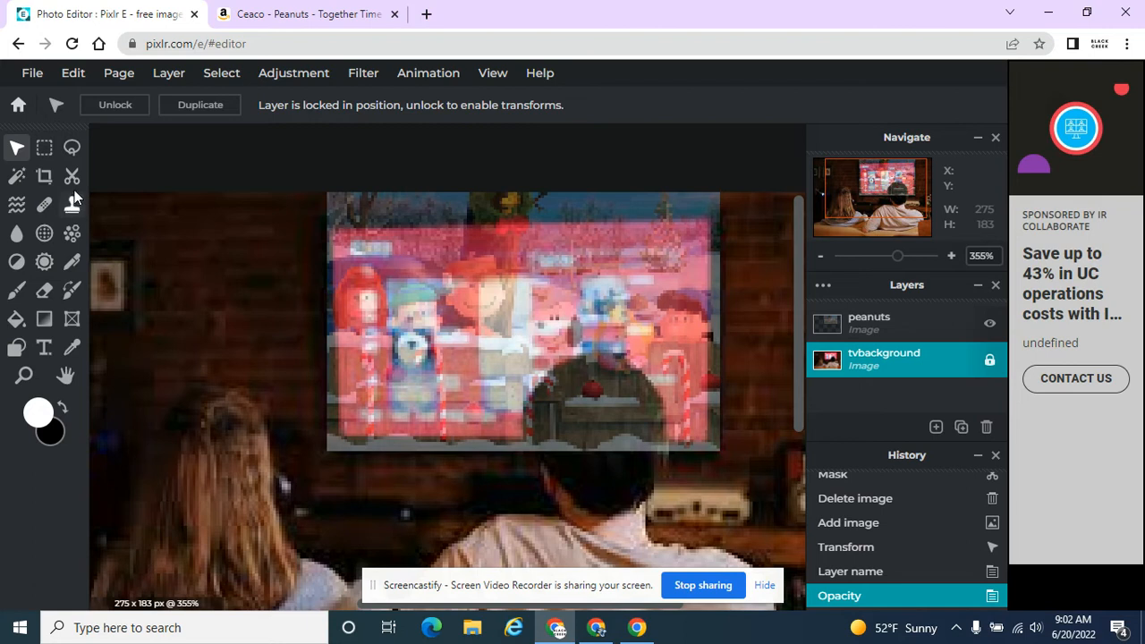
pyautogui.click(72, 178)
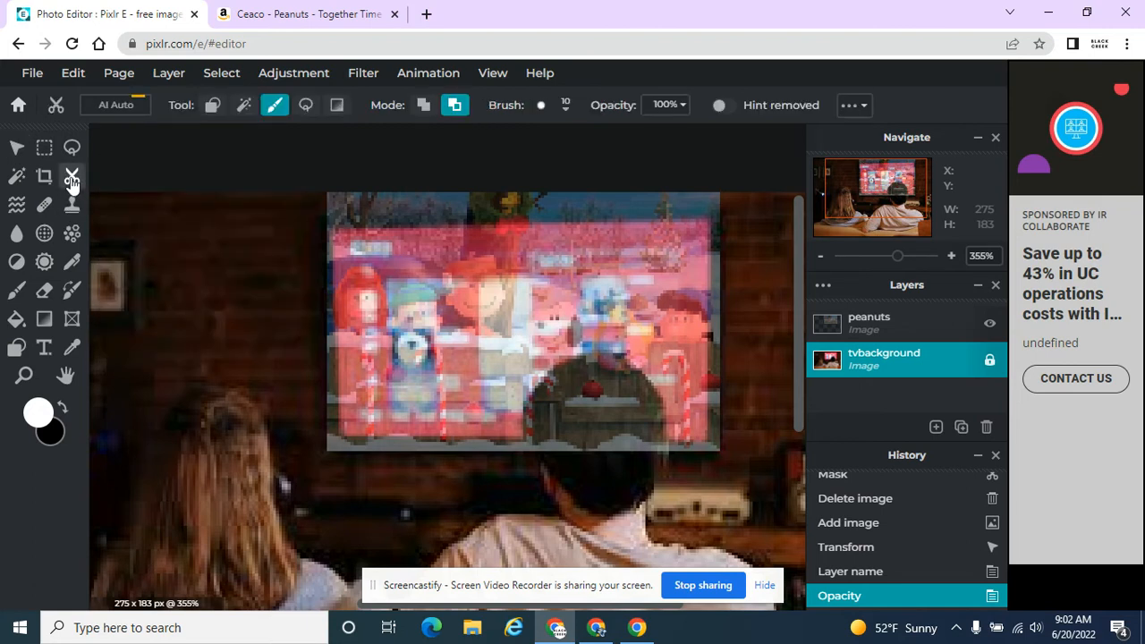
pyautogui.moveTo(259, 123)
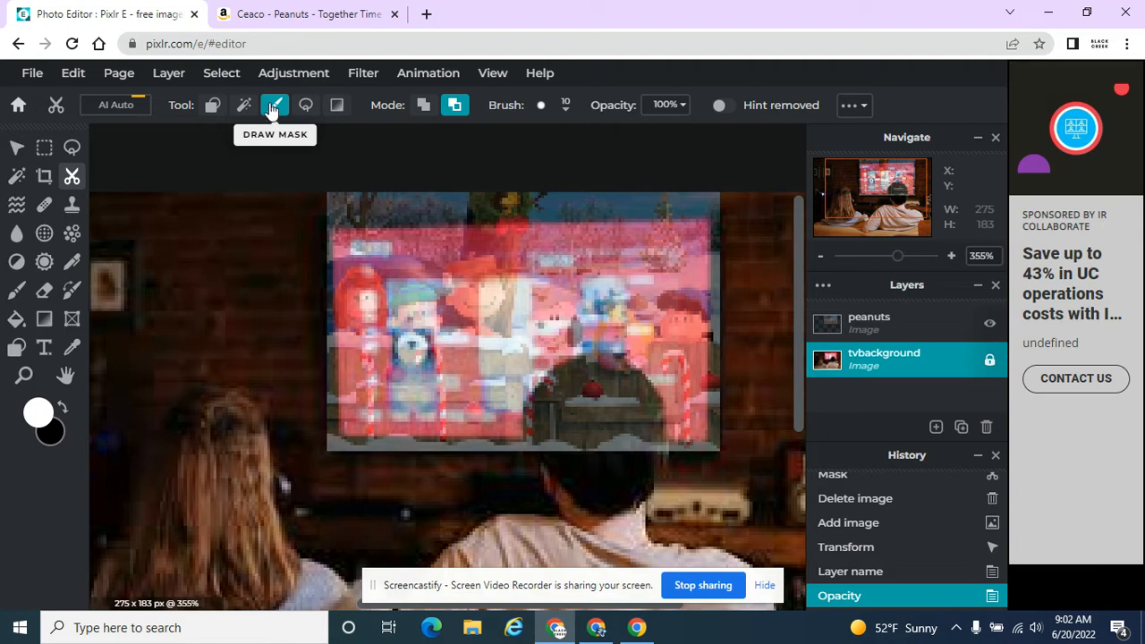
pyautogui.moveTo(545, 118)
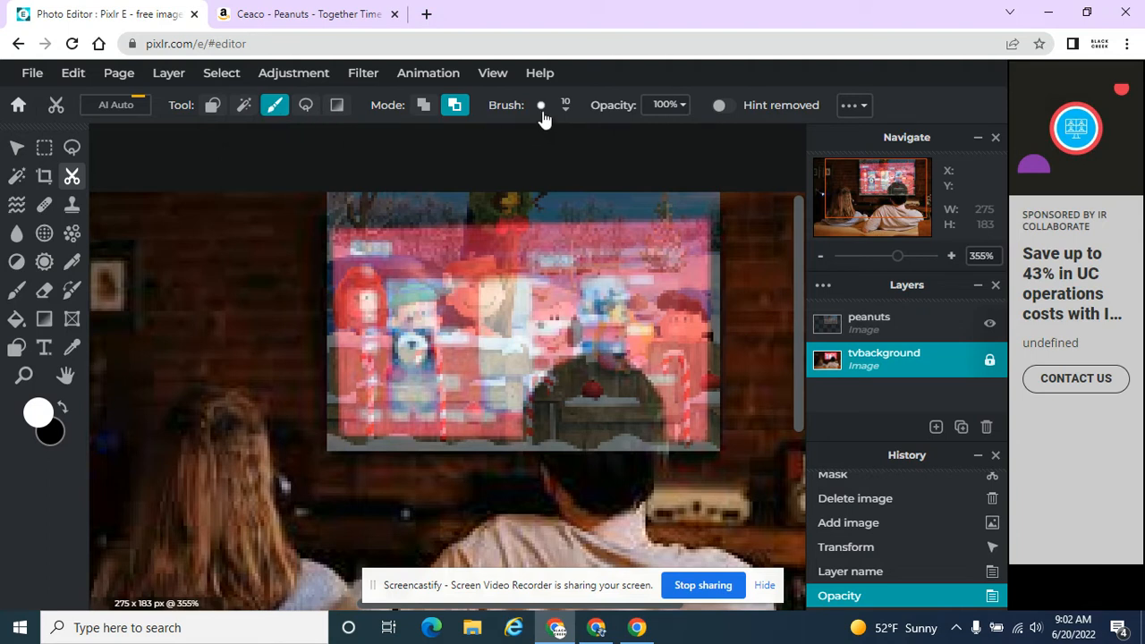
# Set the mask brush to 12 px size and 20% softness in Brush options.
pyautogui.click(540, 104)
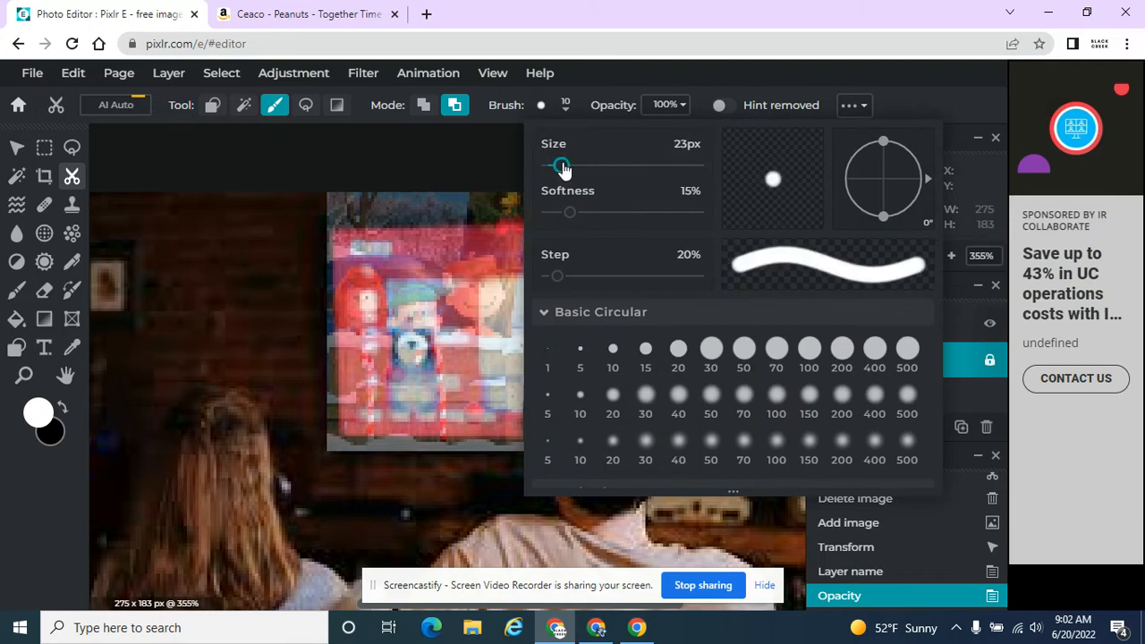
pyautogui.moveTo(563, 165); pyautogui.dragTo(558, 165)
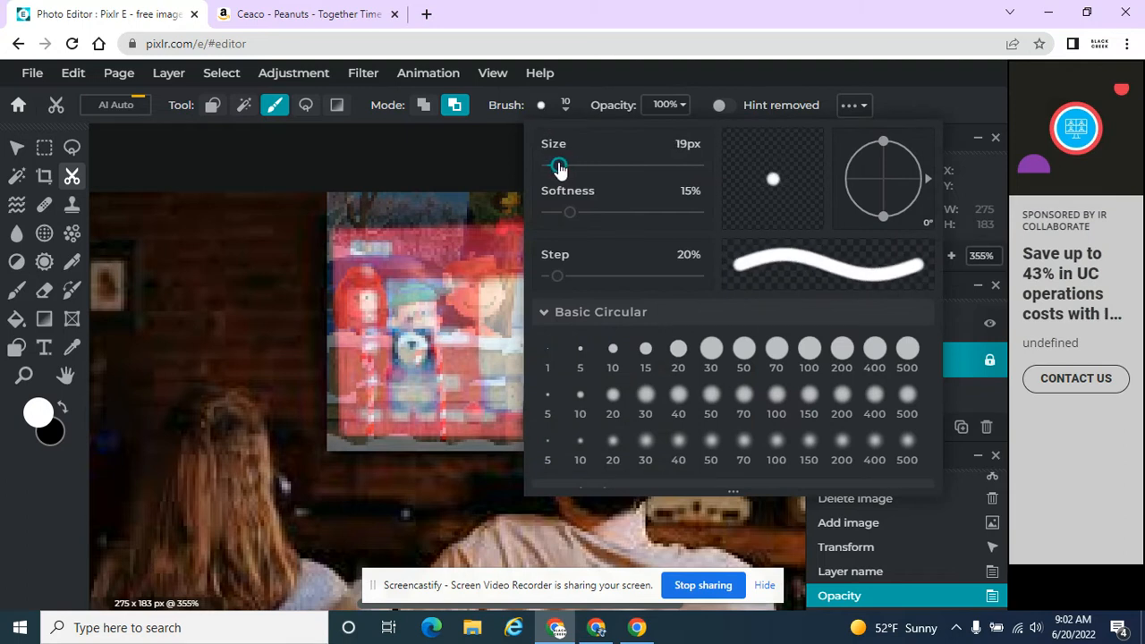
pyautogui.moveTo(559, 164); pyautogui.dragTo(555, 165)
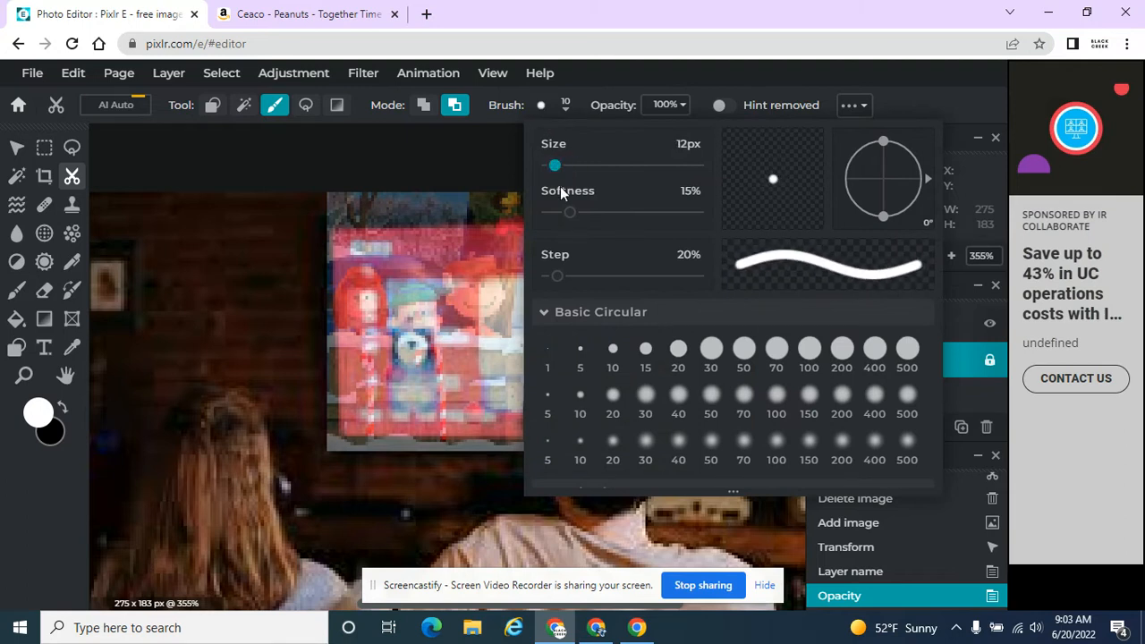
pyautogui.moveTo(569, 211); pyautogui.dragTo(558, 211)
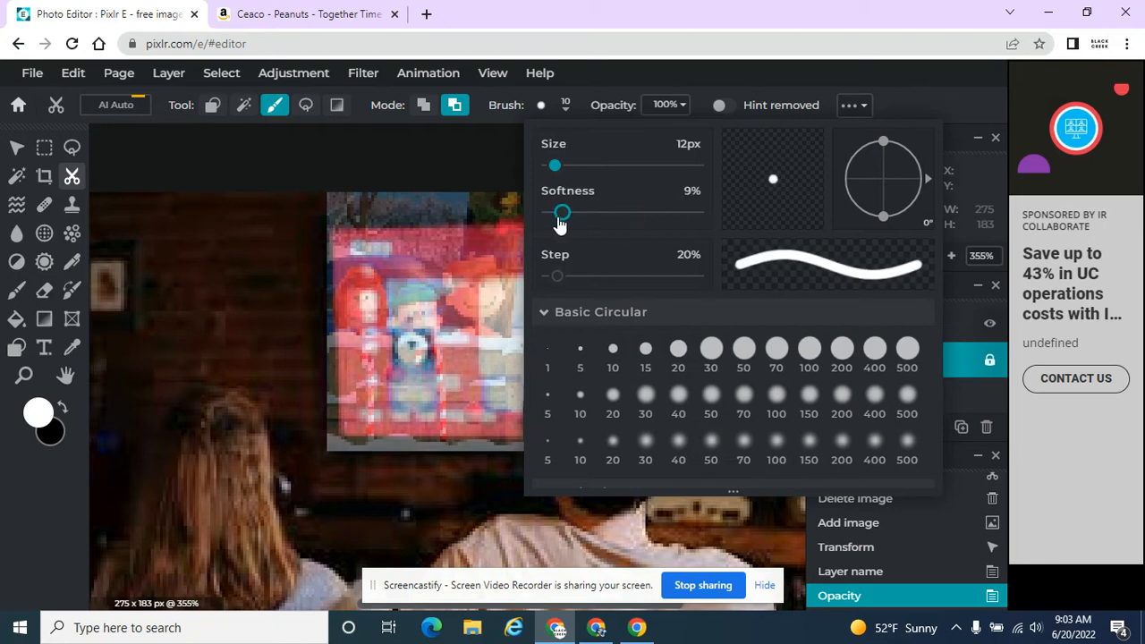
pyautogui.moveTo(558, 211); pyautogui.dragTo(597, 211)
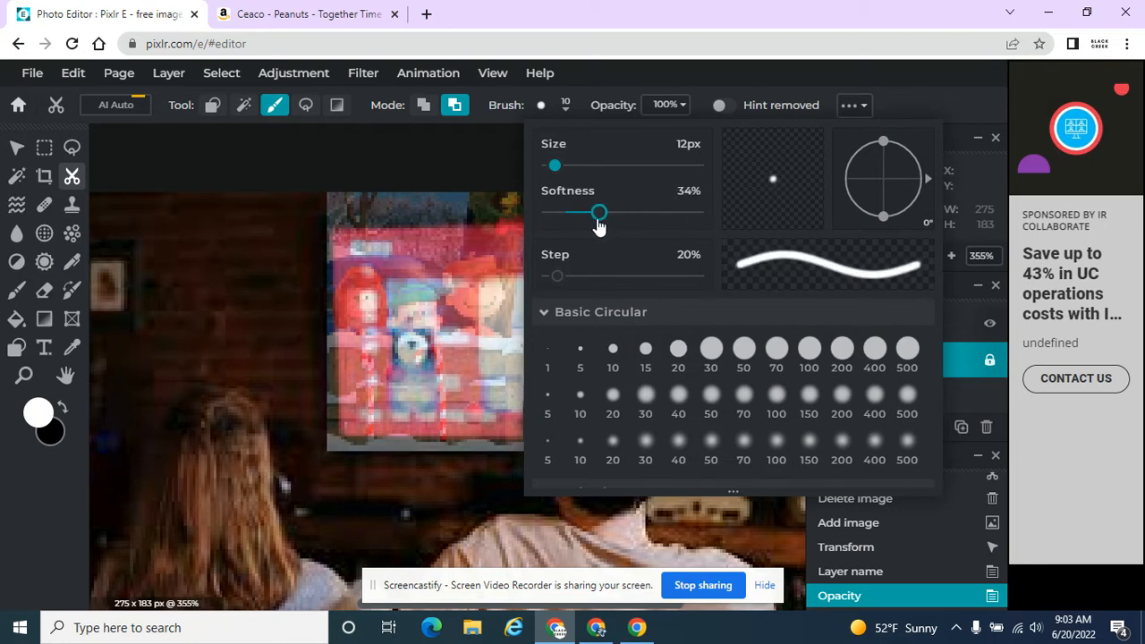
pyautogui.moveTo(598, 211); pyautogui.dragTo(623, 211)
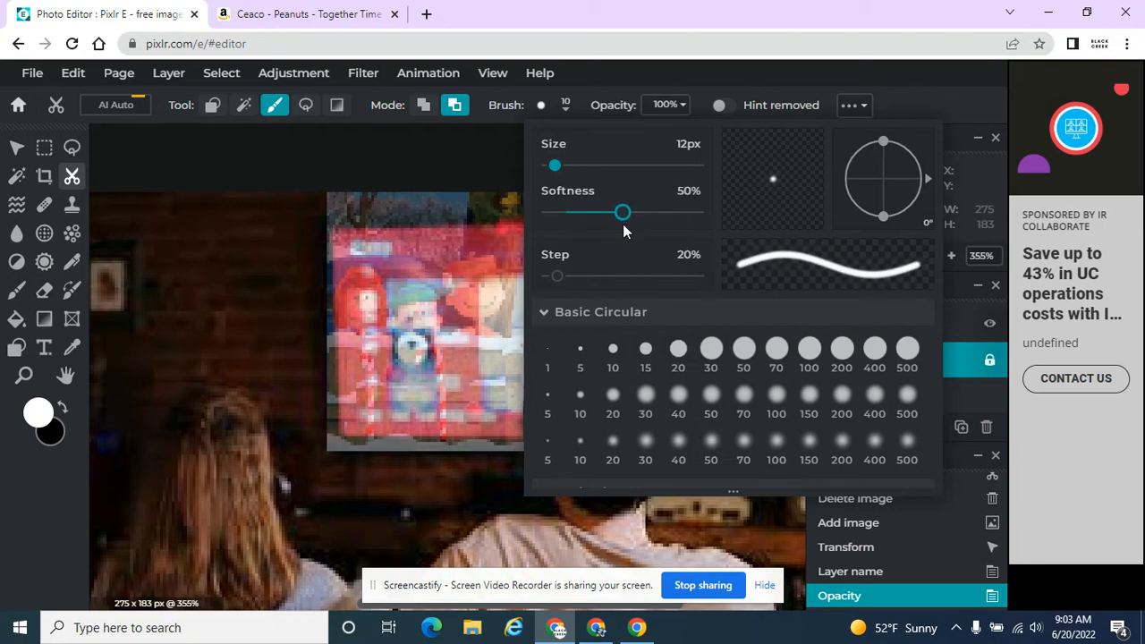
pyautogui.moveTo(623, 211); pyautogui.dragTo(641, 212)
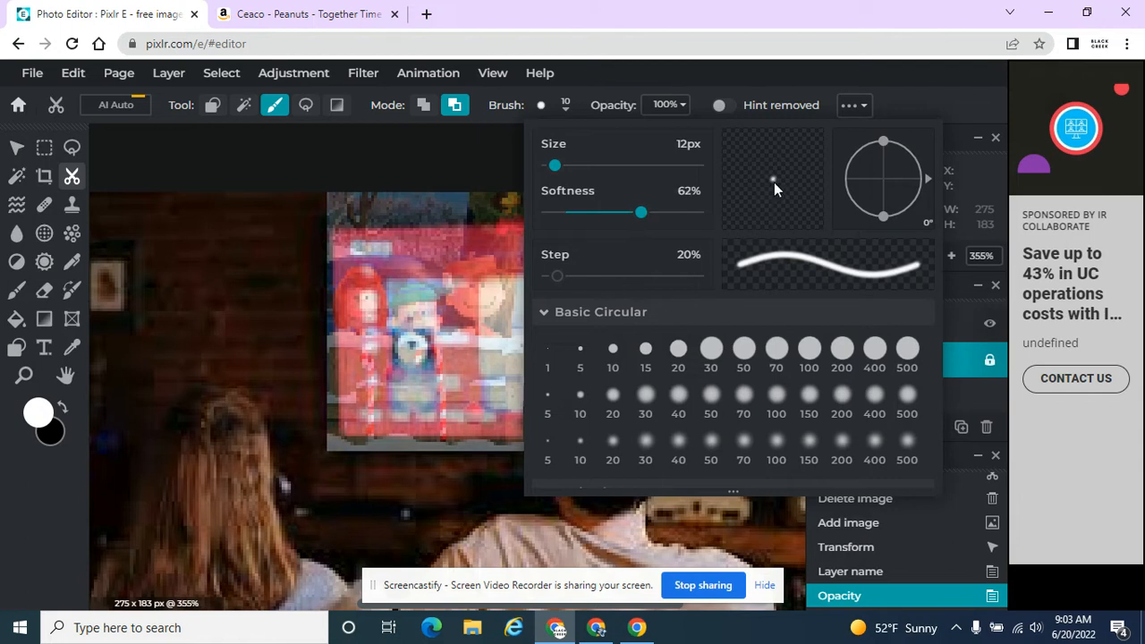
pyautogui.moveTo(774, 194)
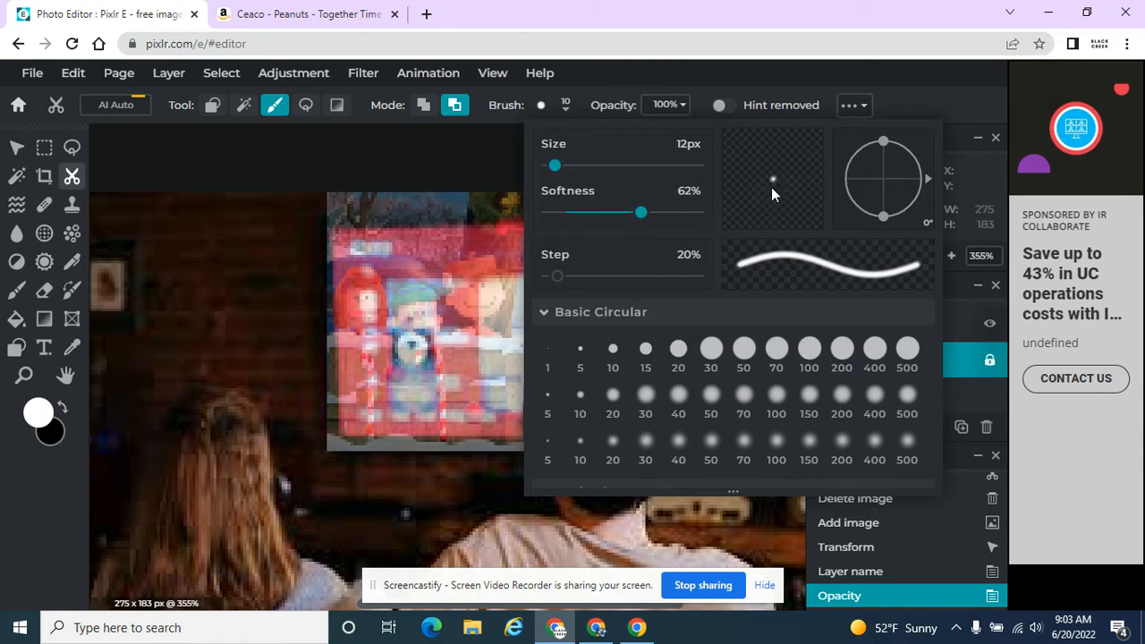
pyautogui.moveTo(640, 211); pyautogui.dragTo(547, 211)
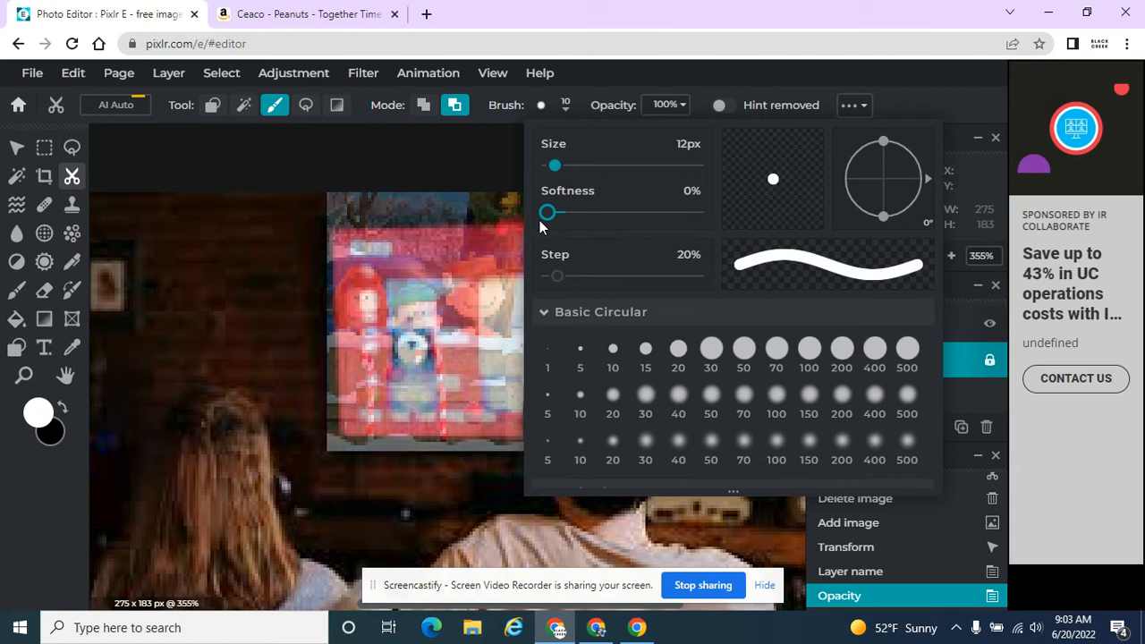
pyautogui.moveTo(555, 211); pyautogui.dragTo(577, 211)
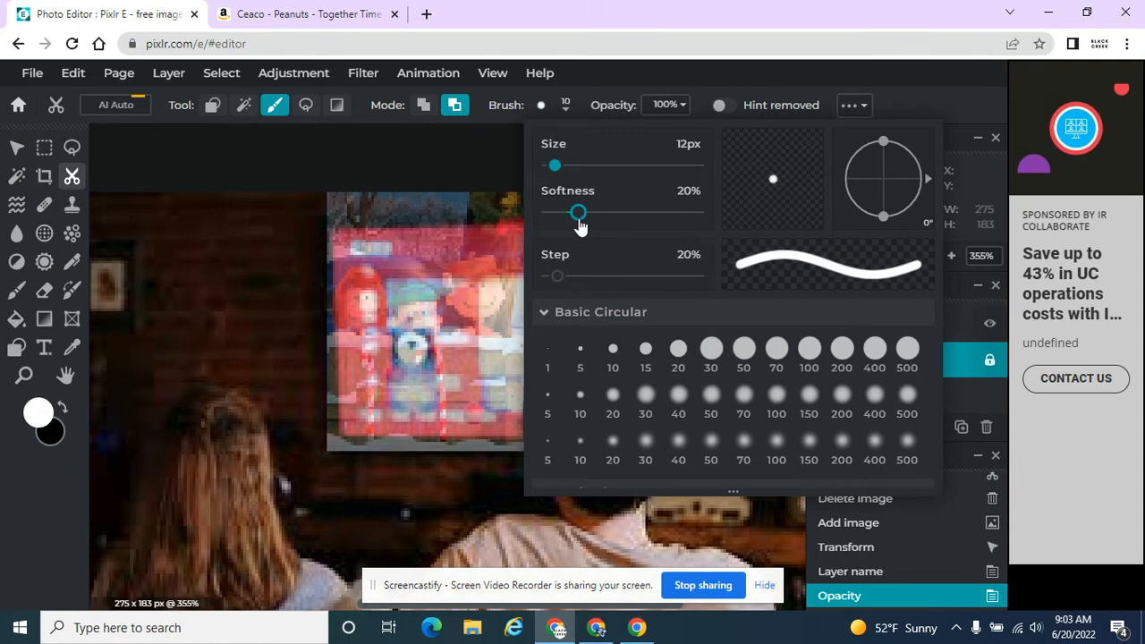
pyautogui.moveTo(578, 211); pyautogui.dragTo(576, 211)
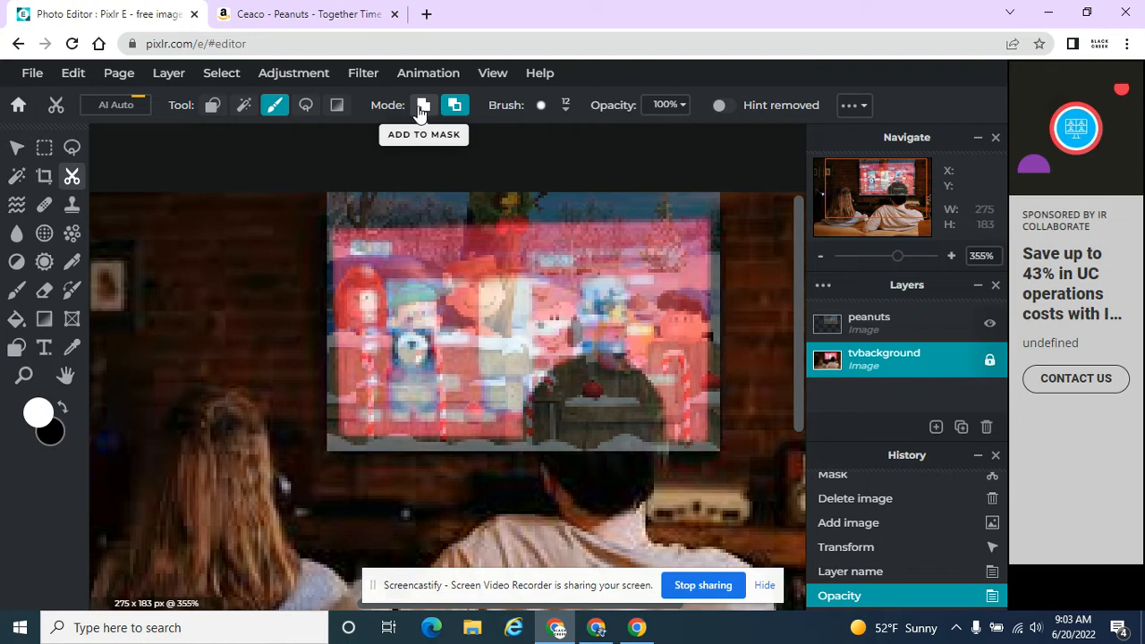
pyautogui.moveTo(440, 135)
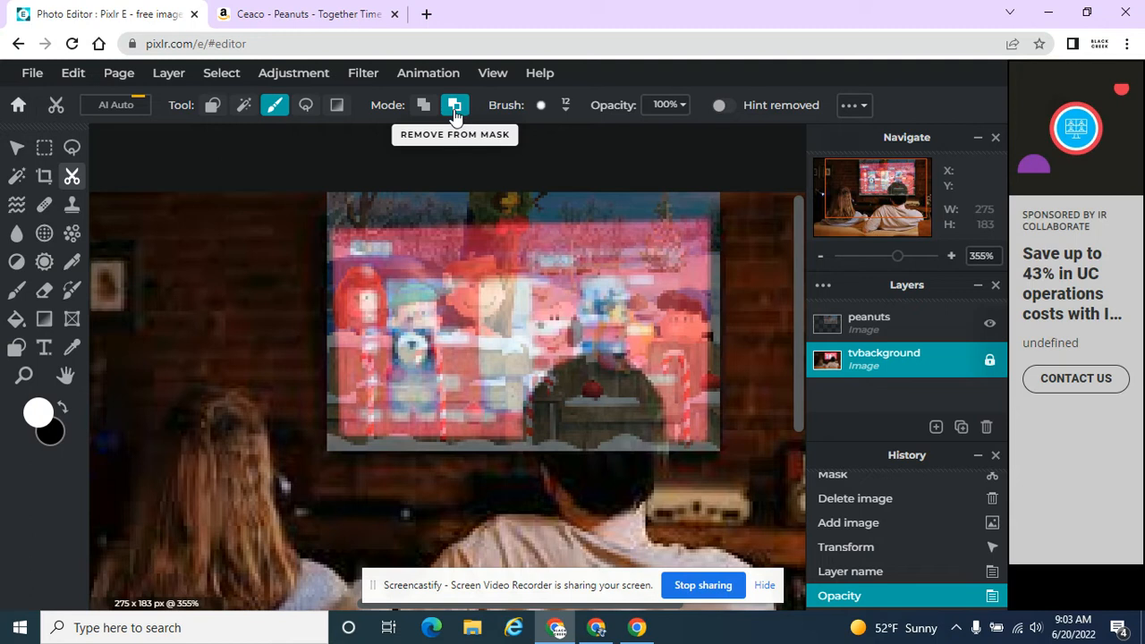
# Select the peanuts layer and paint its mask away over the boy's head.
pyautogui.click(870, 322)
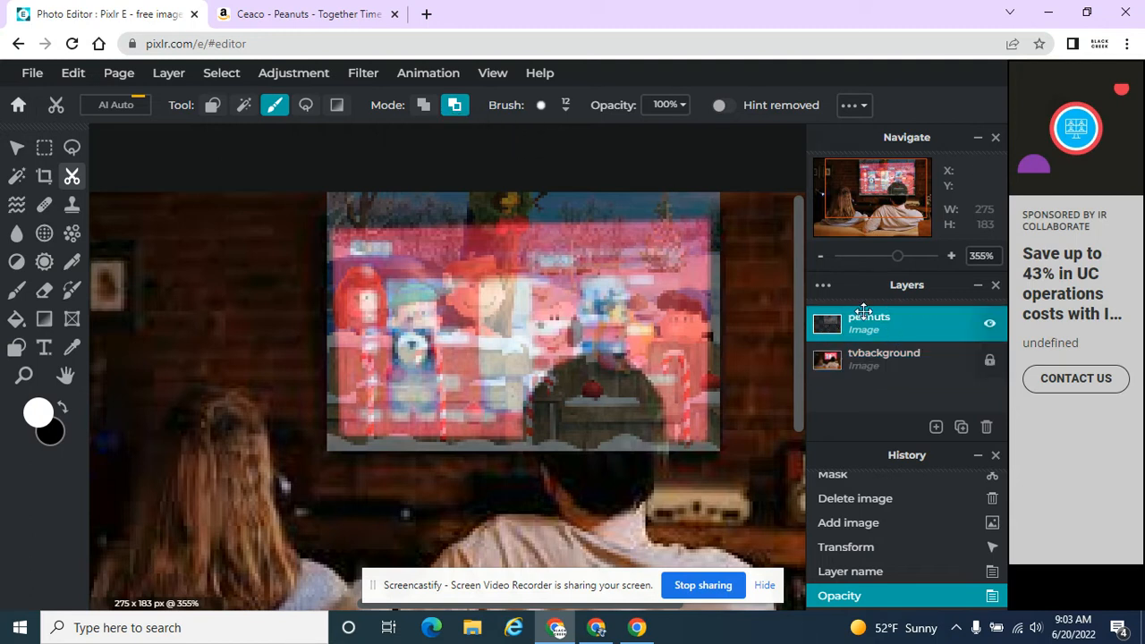
pyautogui.moveTo(864, 322)
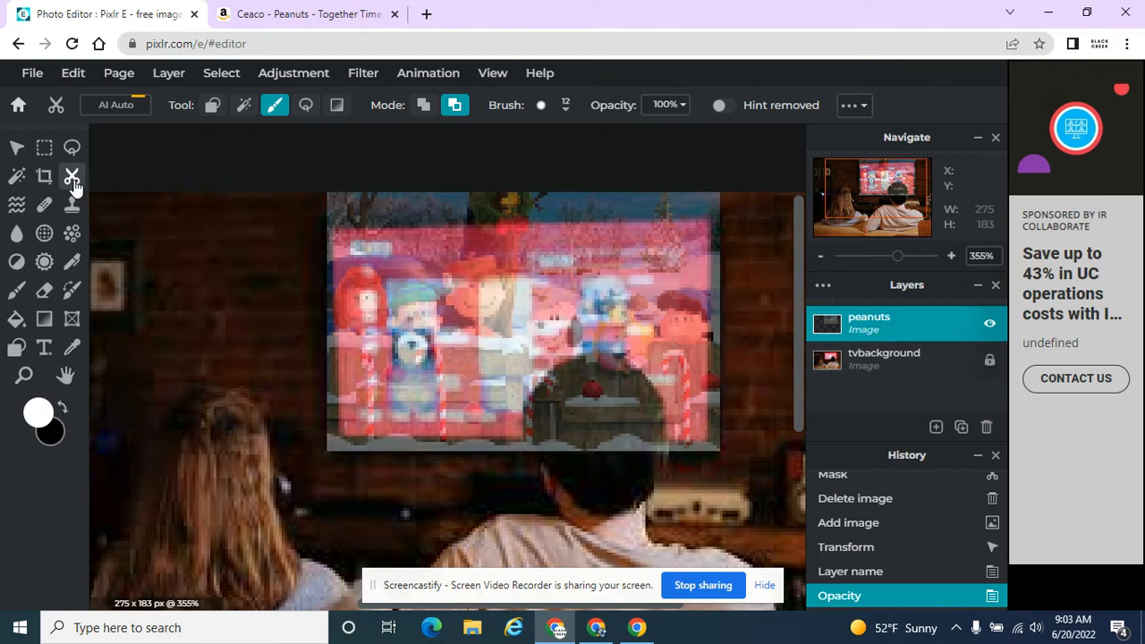
pyautogui.moveTo(438, 134)
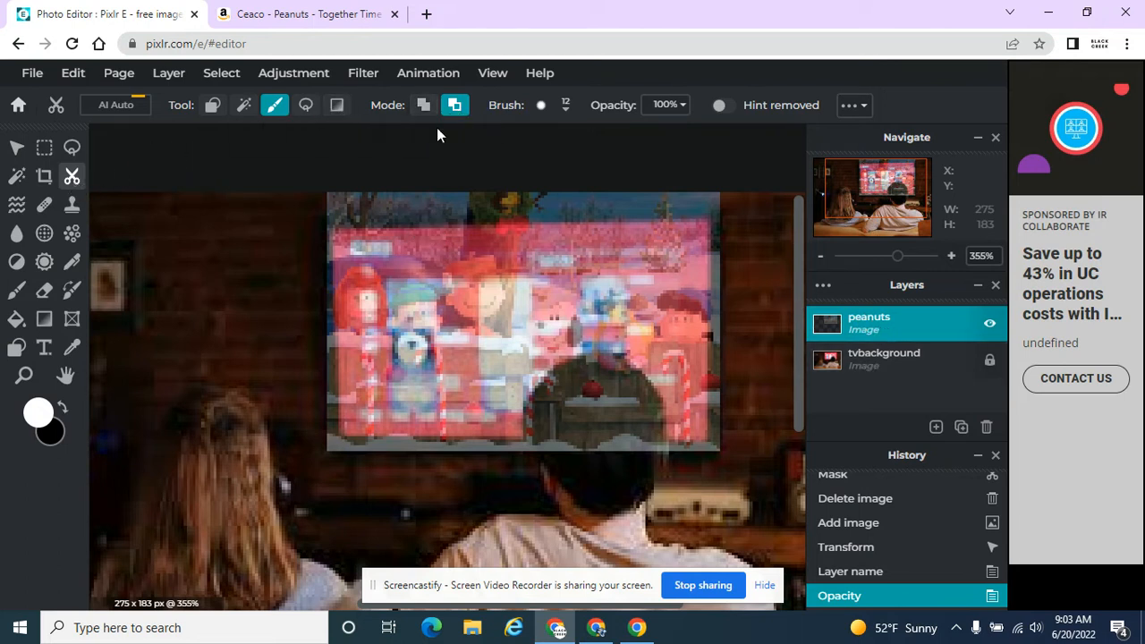
pyautogui.moveTo(332, 195)
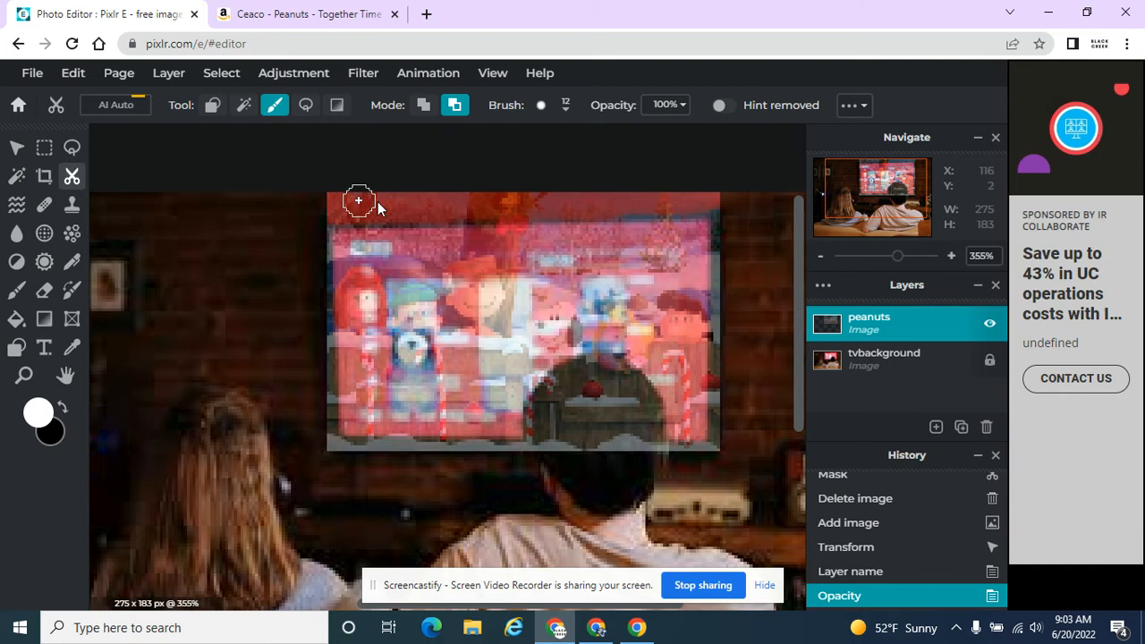
pyautogui.moveTo(728, 234)
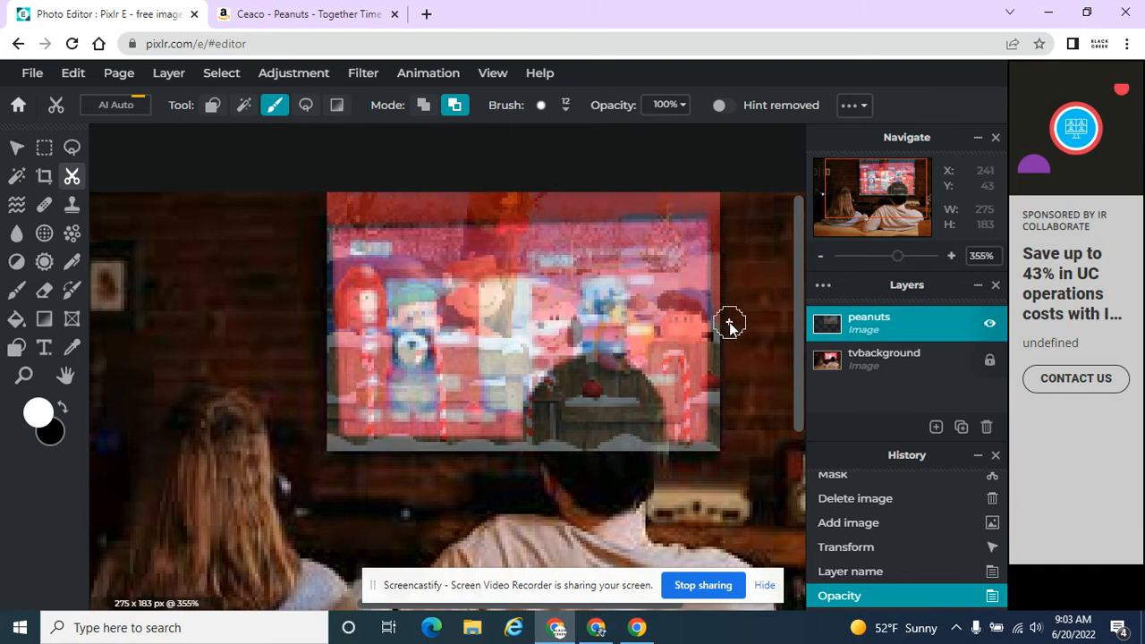
pyautogui.moveTo(723, 458)
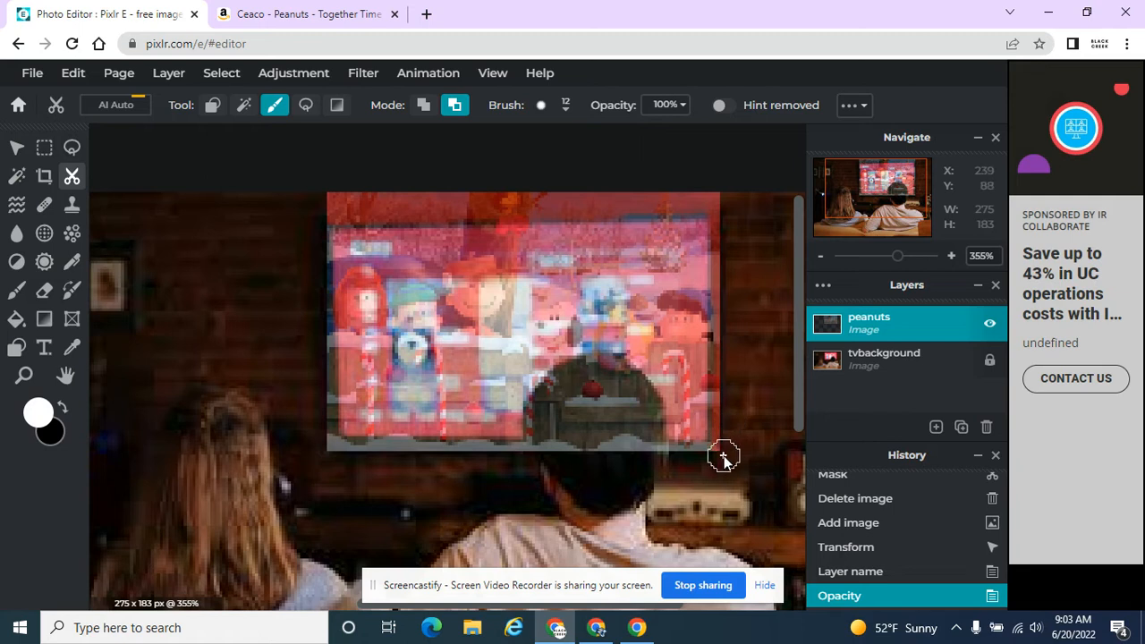
pyautogui.moveTo(403, 461)
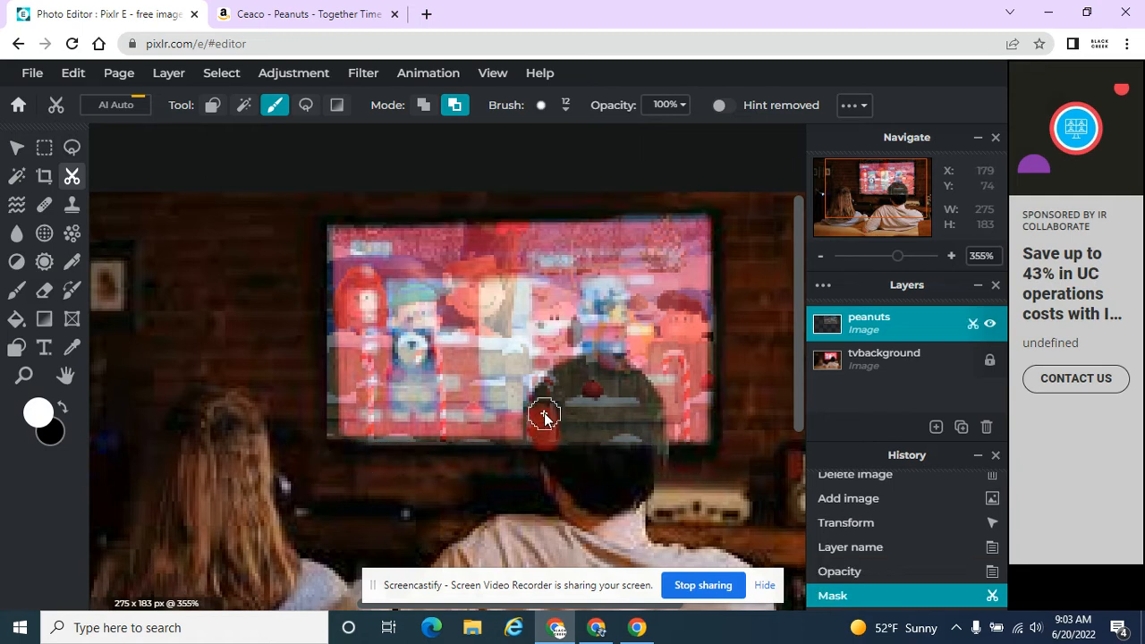
pyautogui.moveTo(546, 419); pyautogui.dragTo(641, 407)
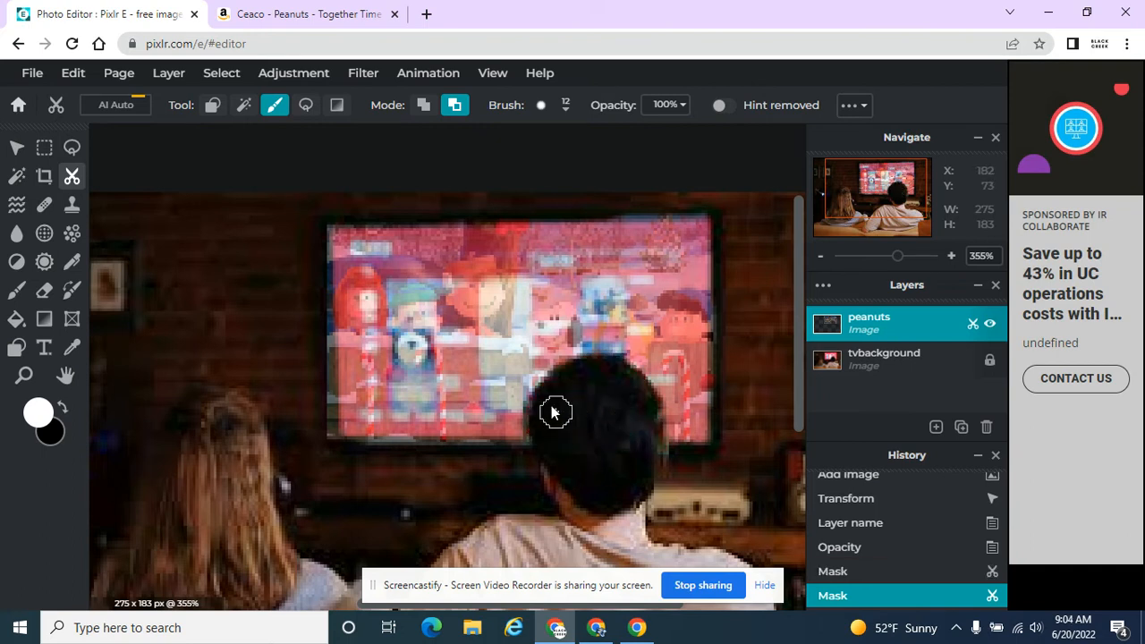
pyautogui.moveTo(655, 415)
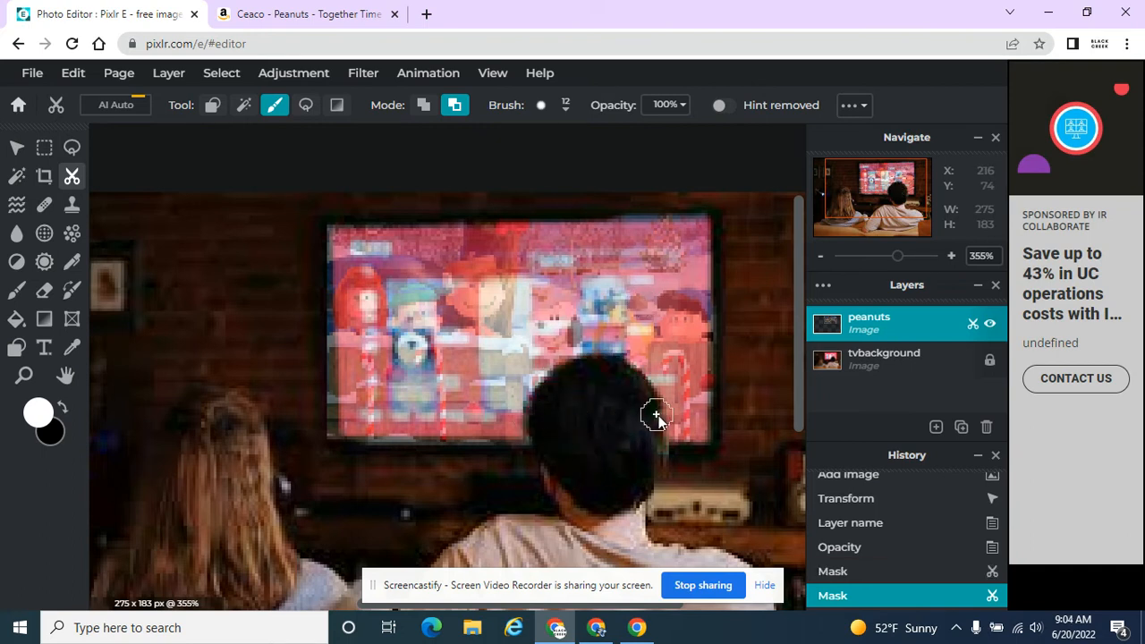
pyautogui.moveTo(333, 341)
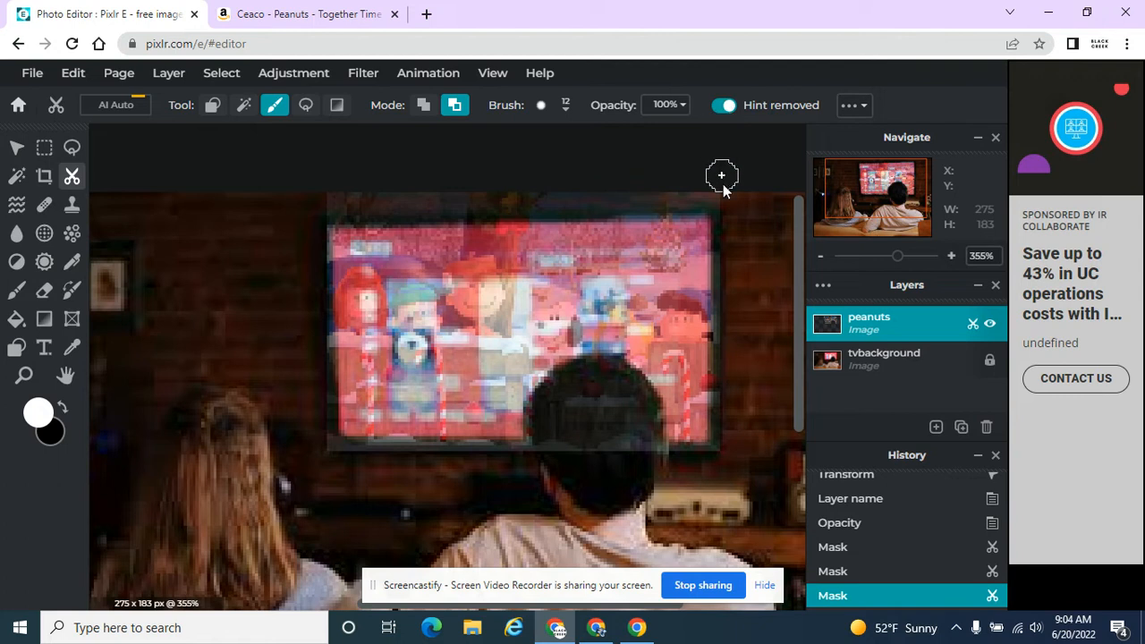
pyautogui.moveTo(703, 196)
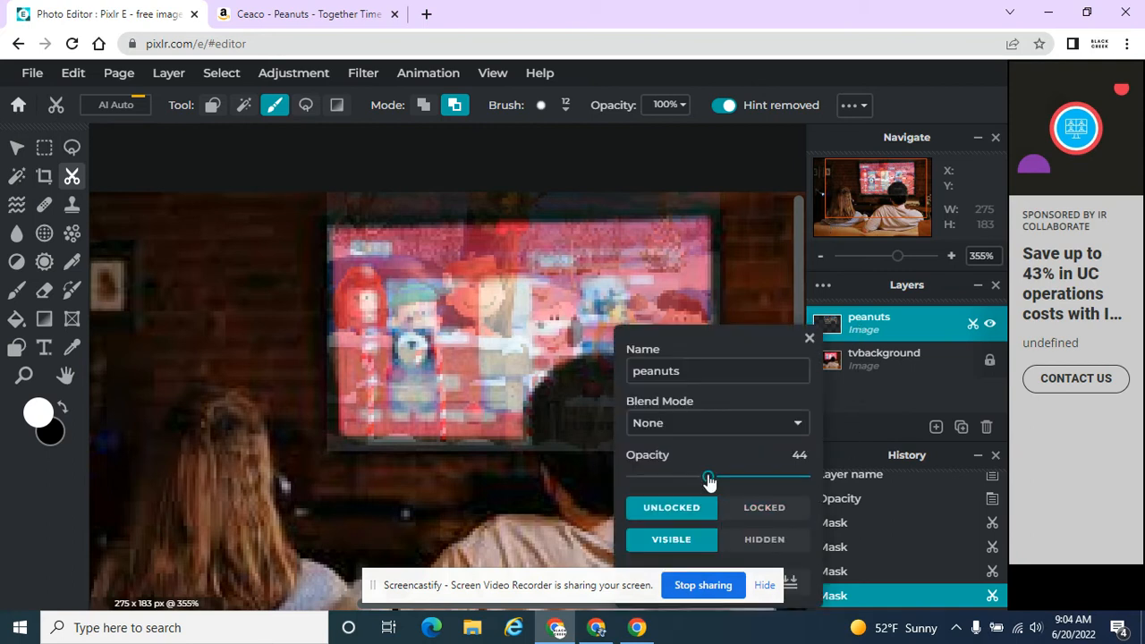
# Check the mask at full opacity, then lower the peanuts layer back to semi-transparent.
pyautogui.moveTo(709, 476); pyautogui.dragTo(803, 475)
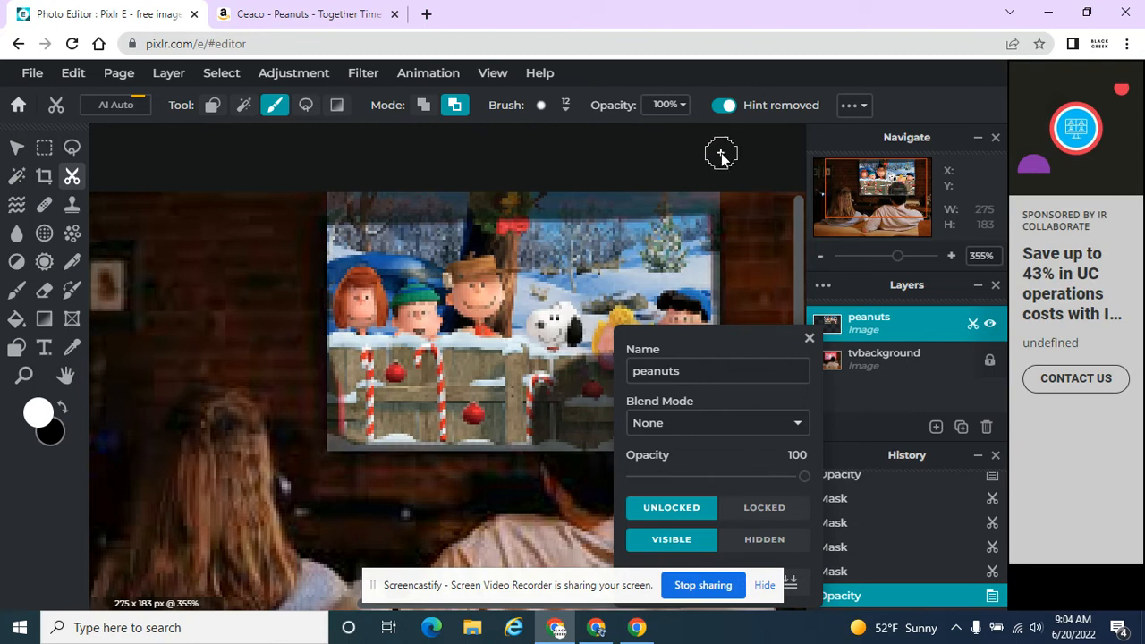
pyautogui.moveTo(515, 172)
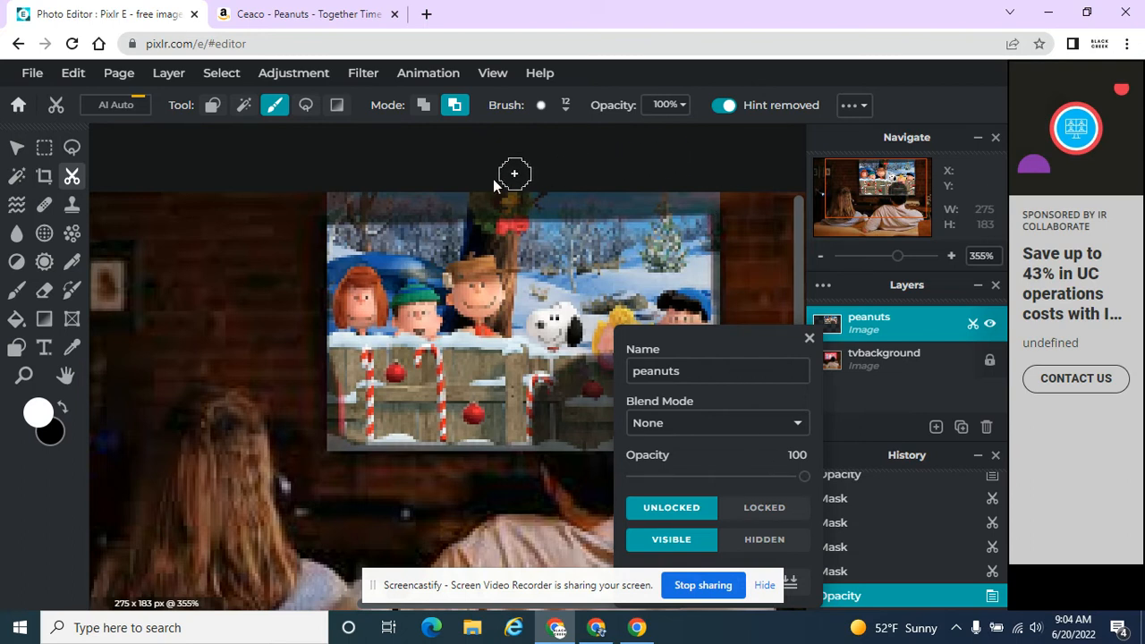
pyautogui.moveTo(801, 479)
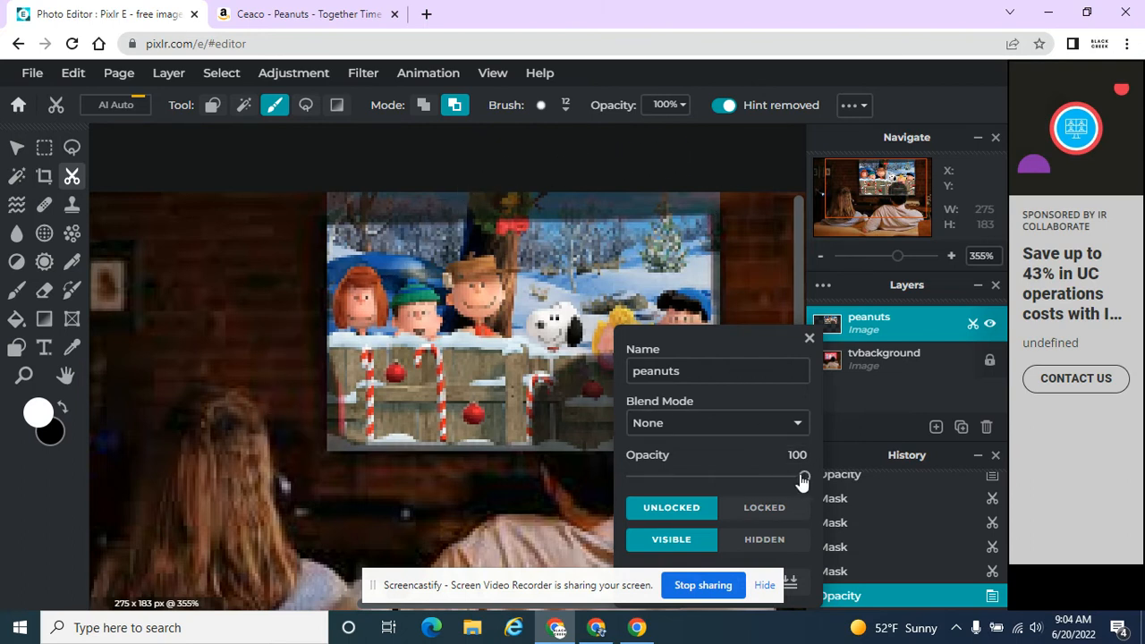
pyautogui.moveTo(802, 476); pyautogui.dragTo(730, 475)
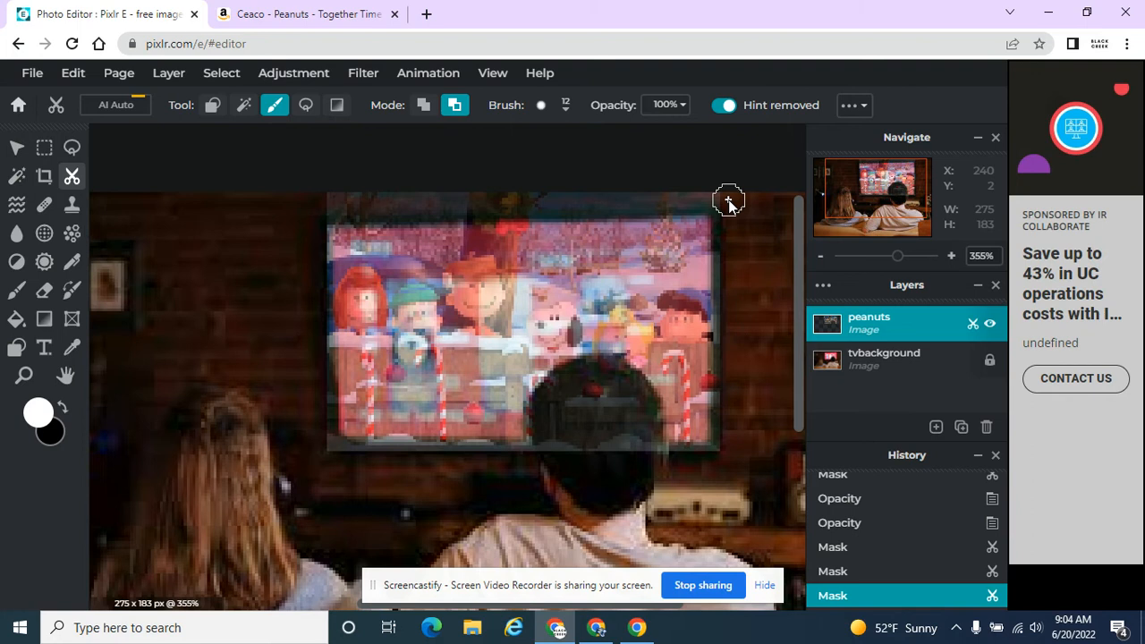
pyautogui.moveTo(637, 420)
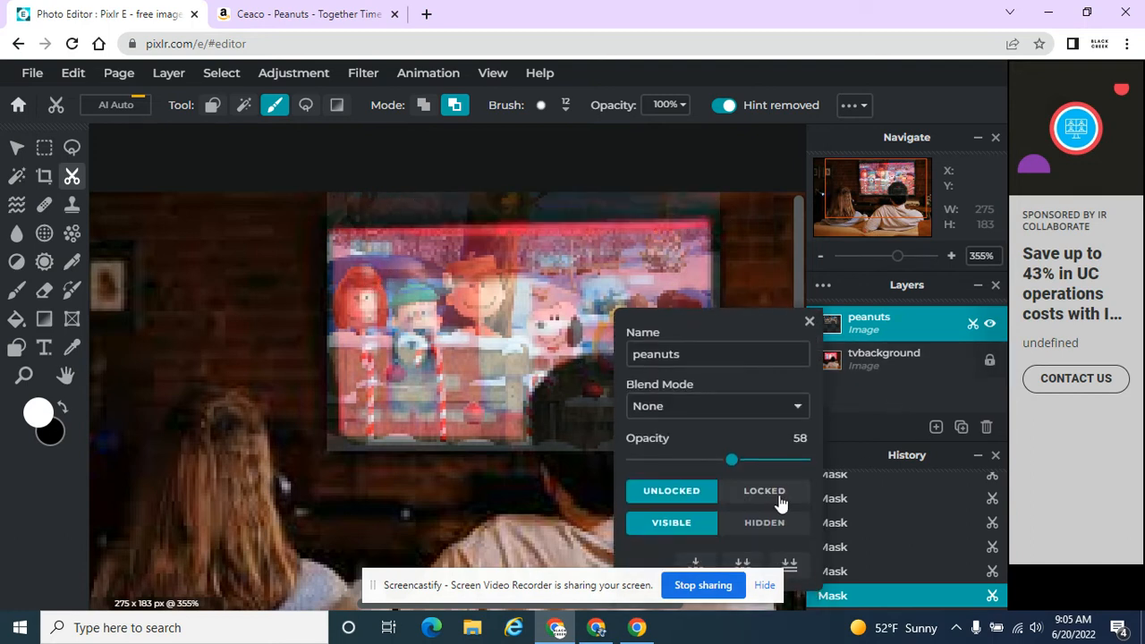
# Return the peanuts layer to opacity 100, switch to the tvbackground layer and zoom to review.
pyautogui.moveTo(730, 458); pyautogui.dragTo(803, 458)
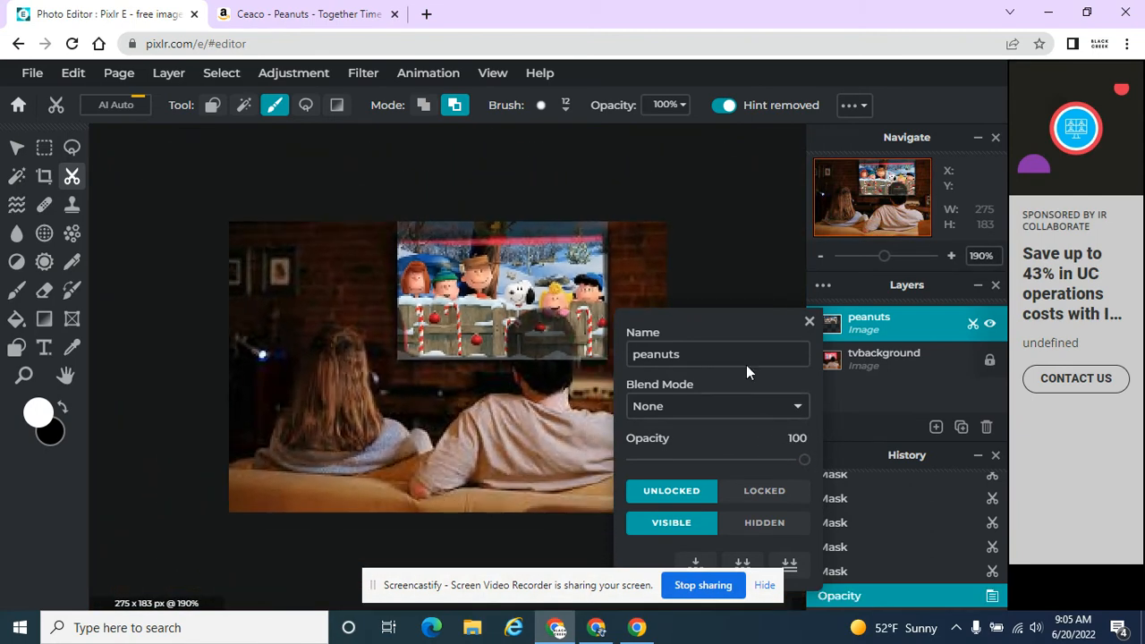
pyautogui.click(809, 321)
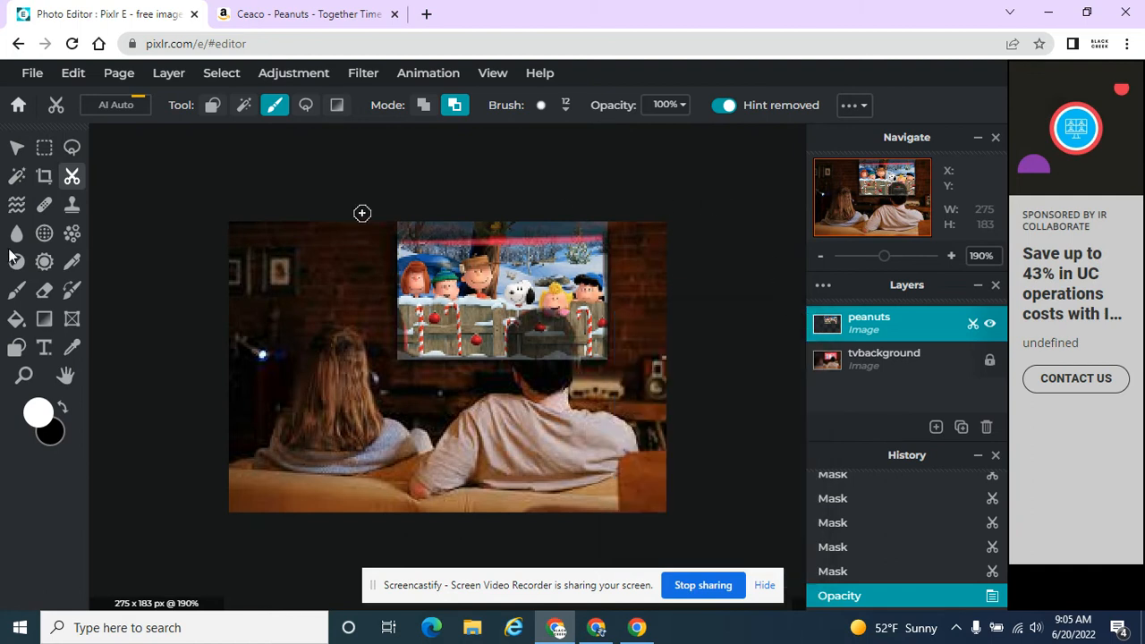
pyautogui.click(884, 358)
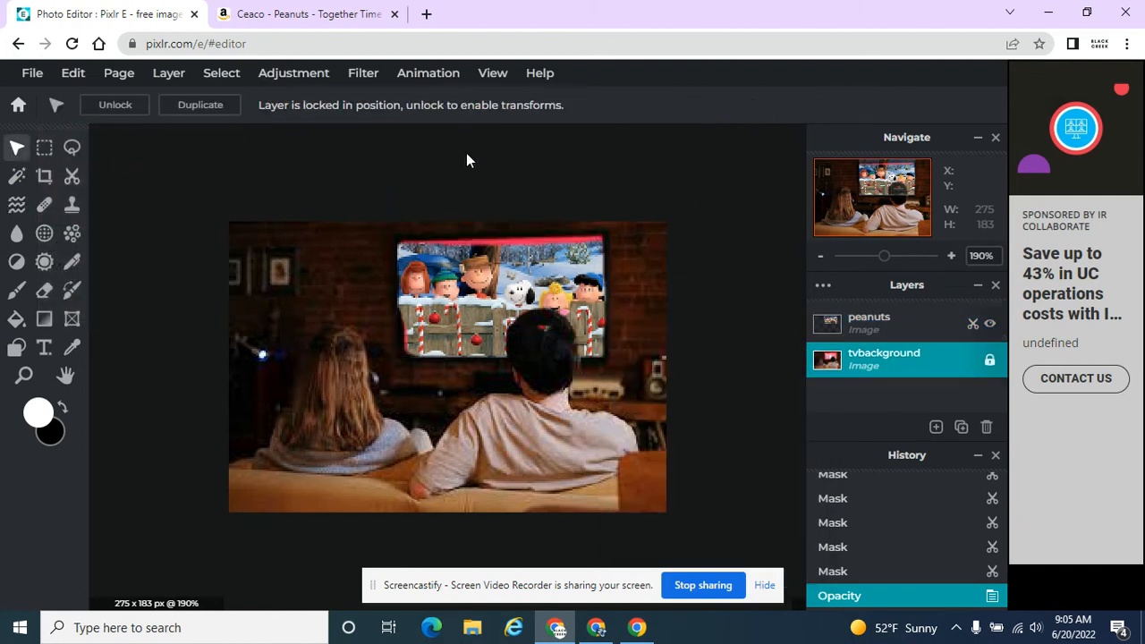
pyautogui.moveTo(701, 320)
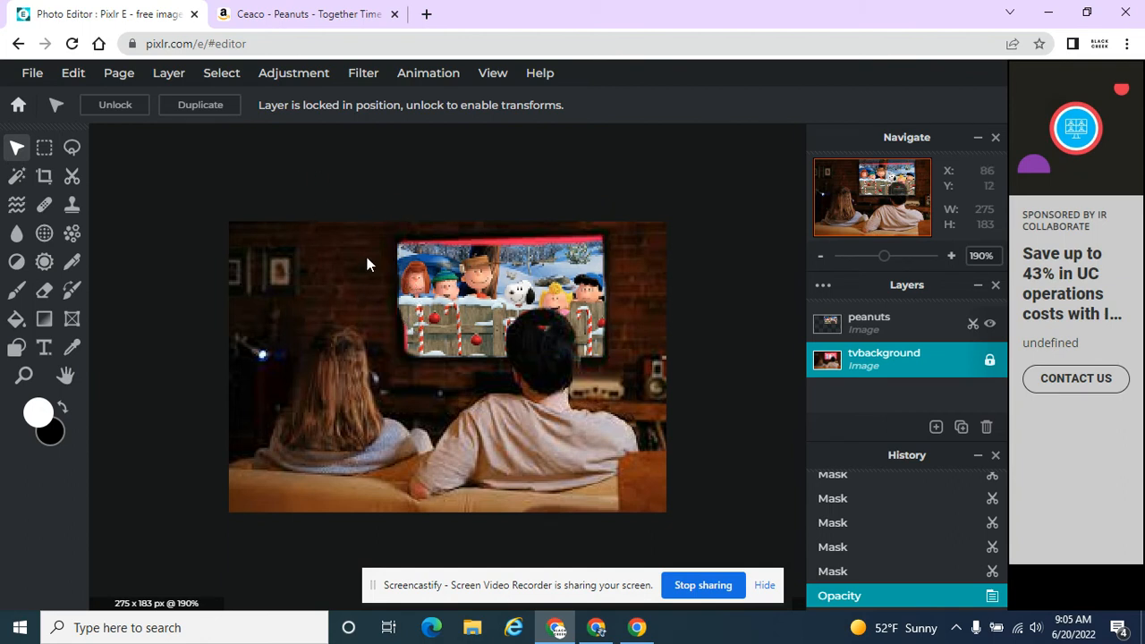
pyautogui.moveTo(425, 154)
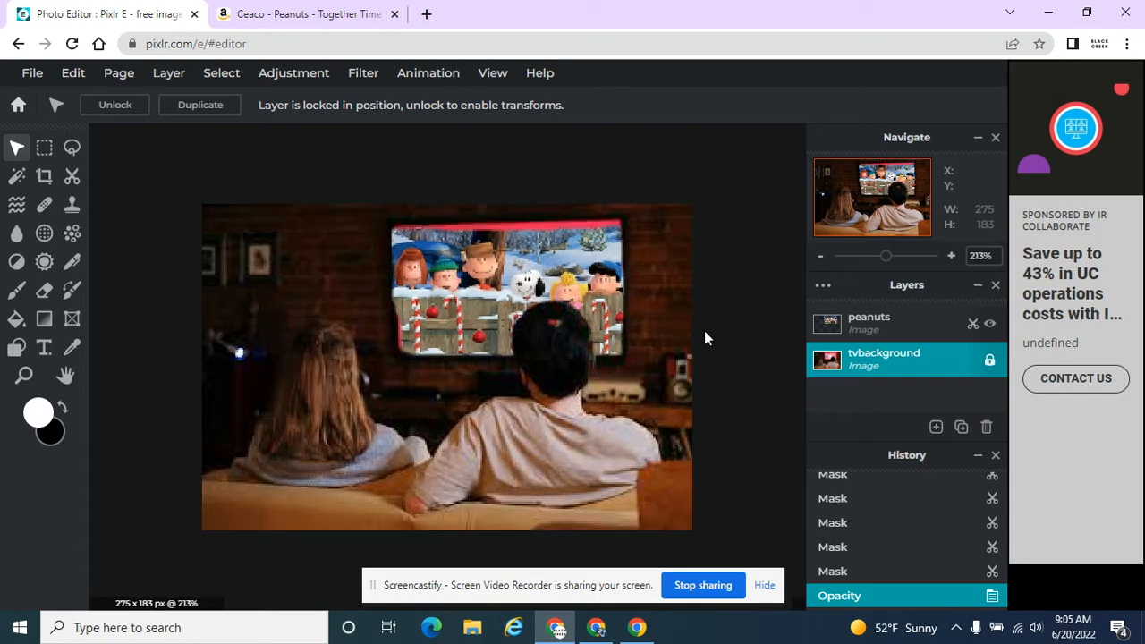
pyautogui.scroll(3)
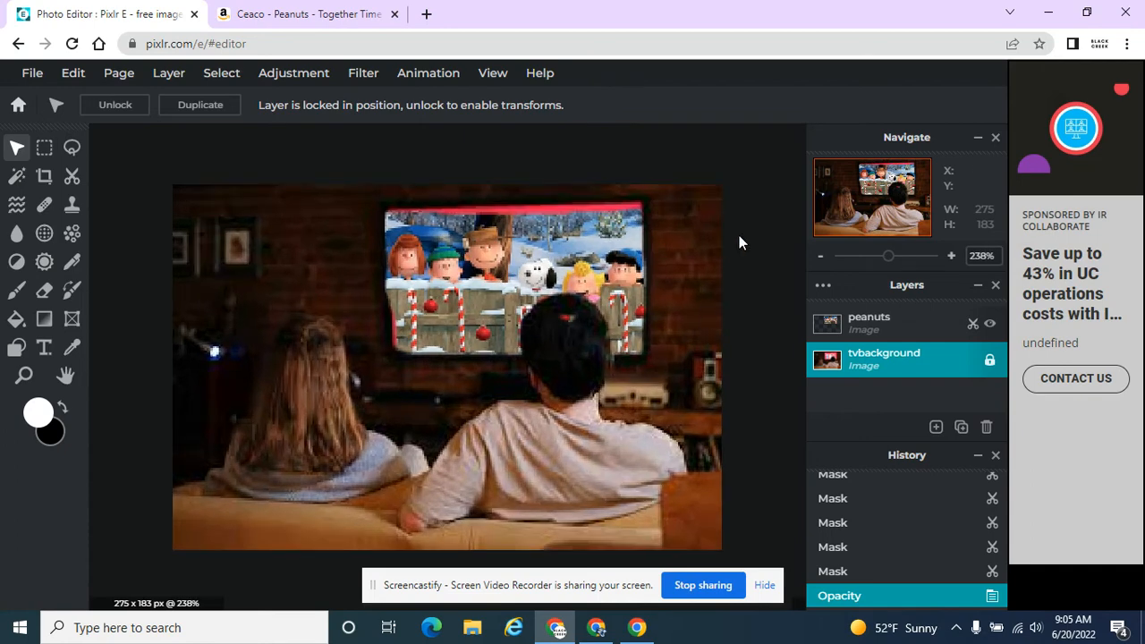
pyautogui.scroll(3)
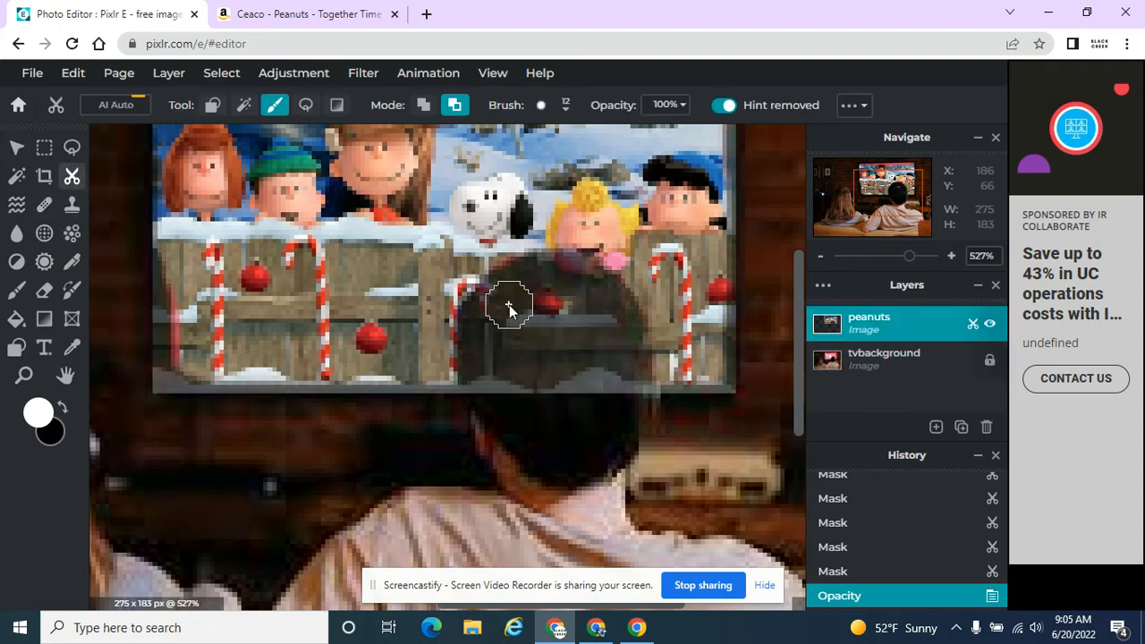
pyautogui.moveTo(422, 104)
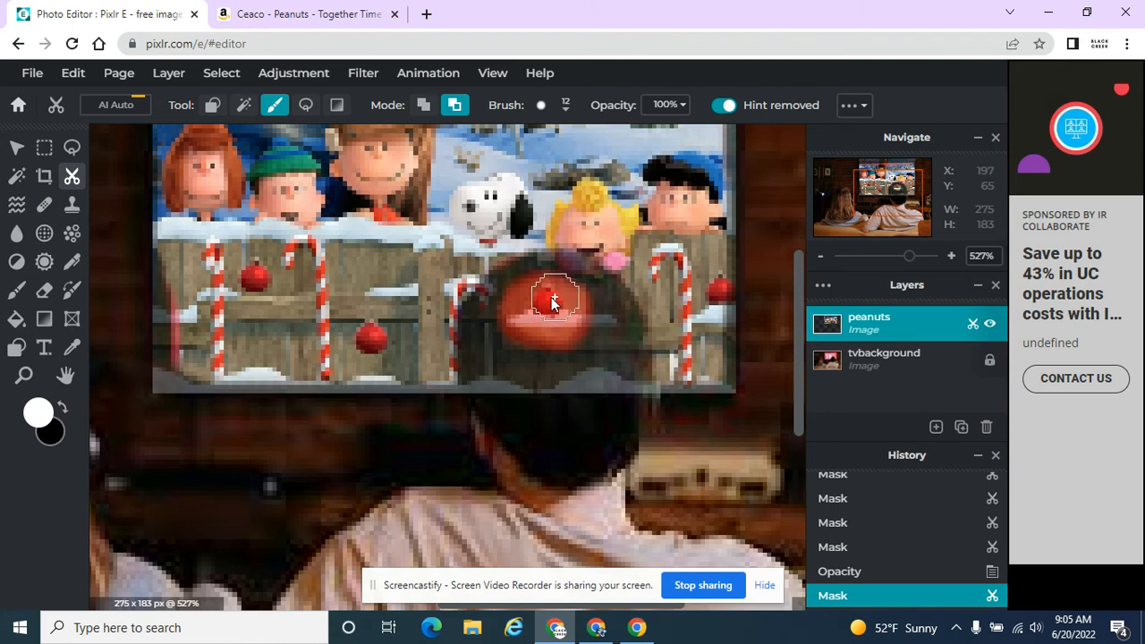
# Mask out more of the peanuts layer over the boy's head so it shows in front.
pyautogui.moveTo(555, 300); pyautogui.dragTo(580, 383)
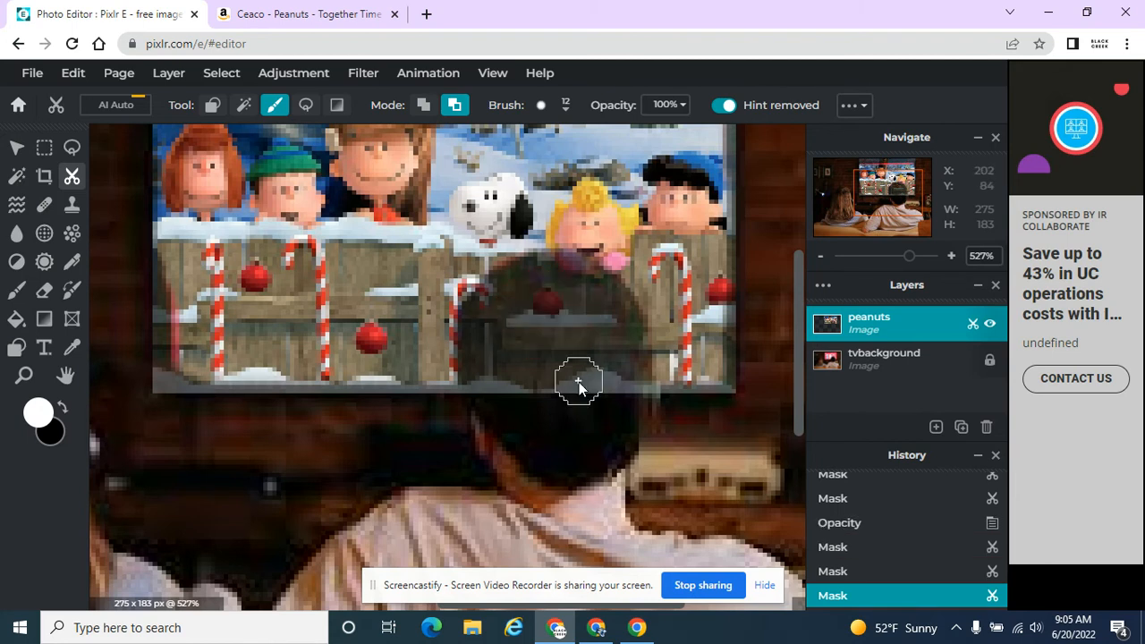
pyautogui.moveTo(791, 318)
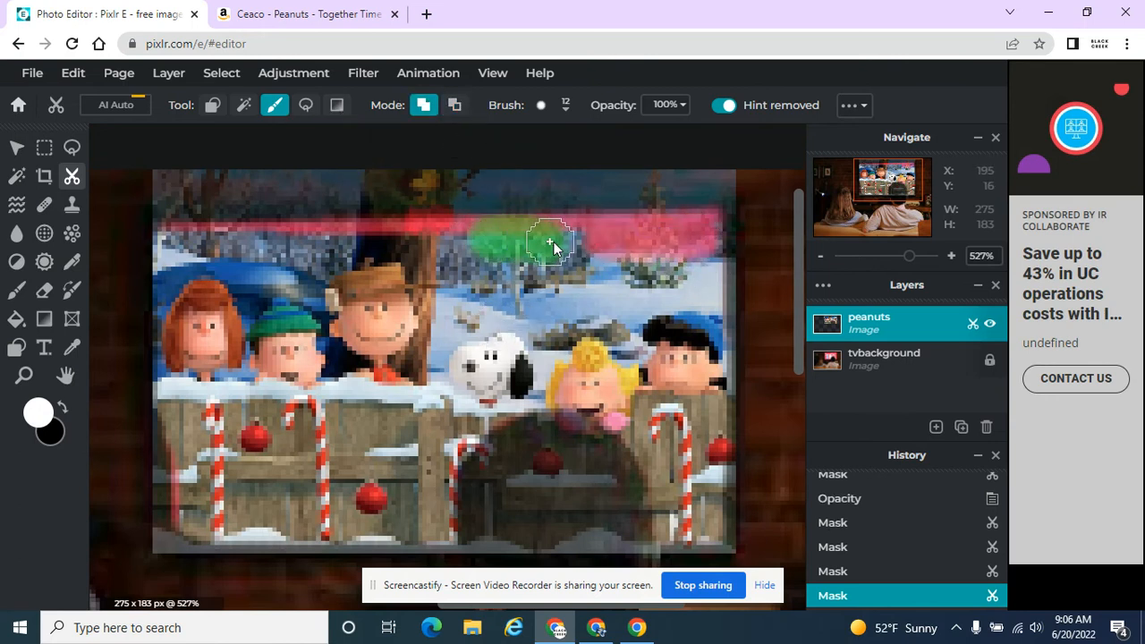
# Restore the faded top strip and top-left corner of the Peanuts picture with the mask brush.
pyautogui.moveTo(551, 242); pyautogui.dragTo(701, 240)
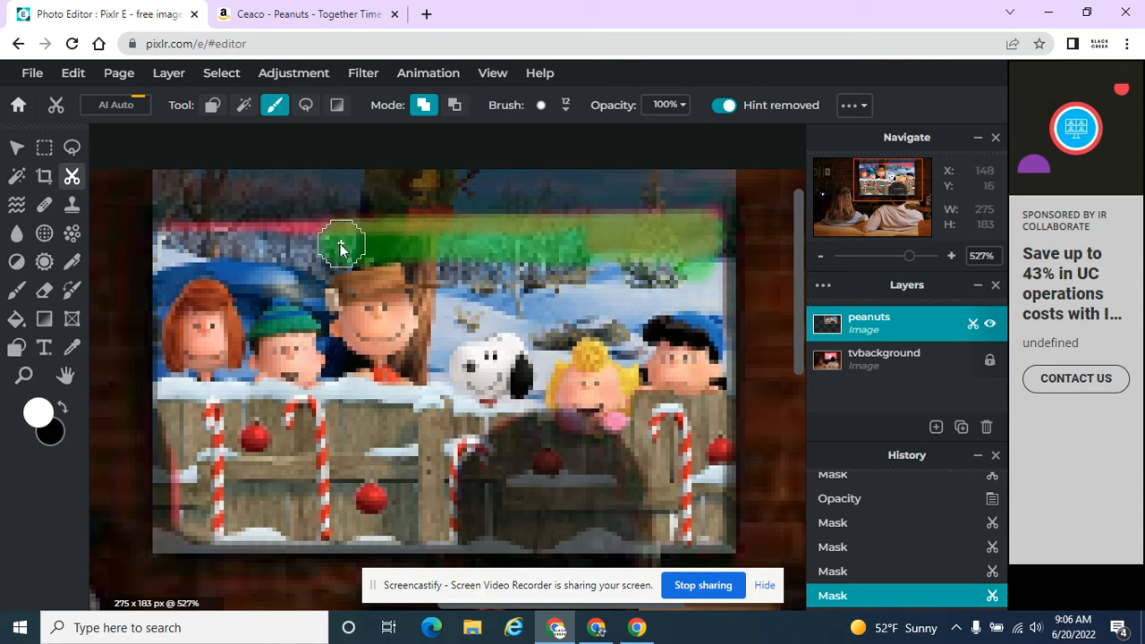
pyautogui.moveTo(343, 249); pyautogui.dragTo(204, 249)
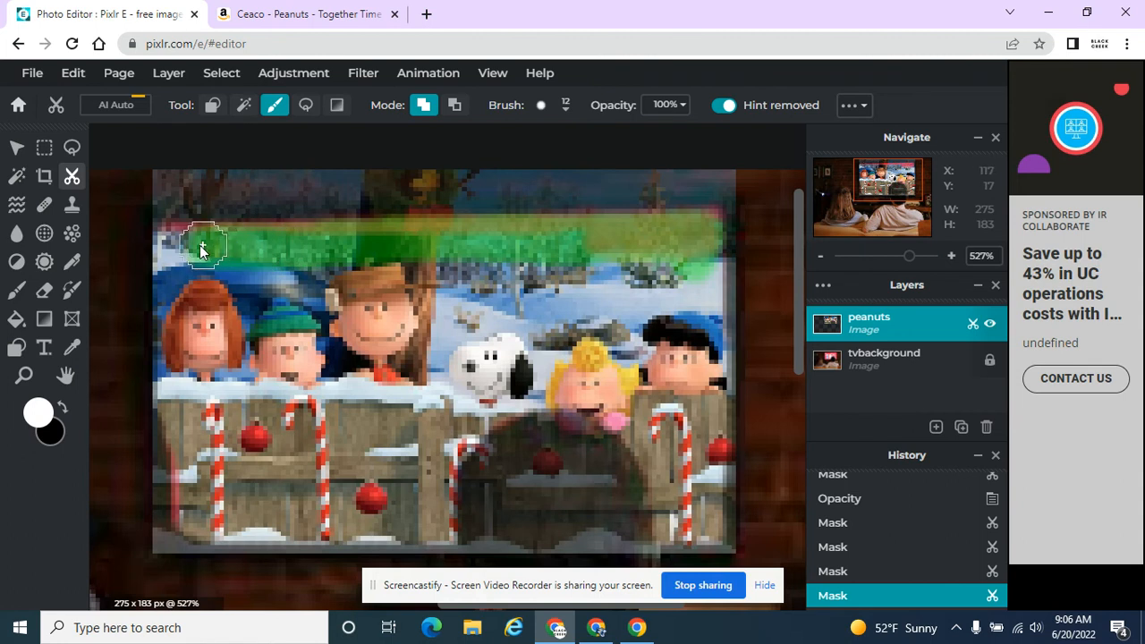
pyautogui.moveTo(200, 251); pyautogui.dragTo(676, 254)
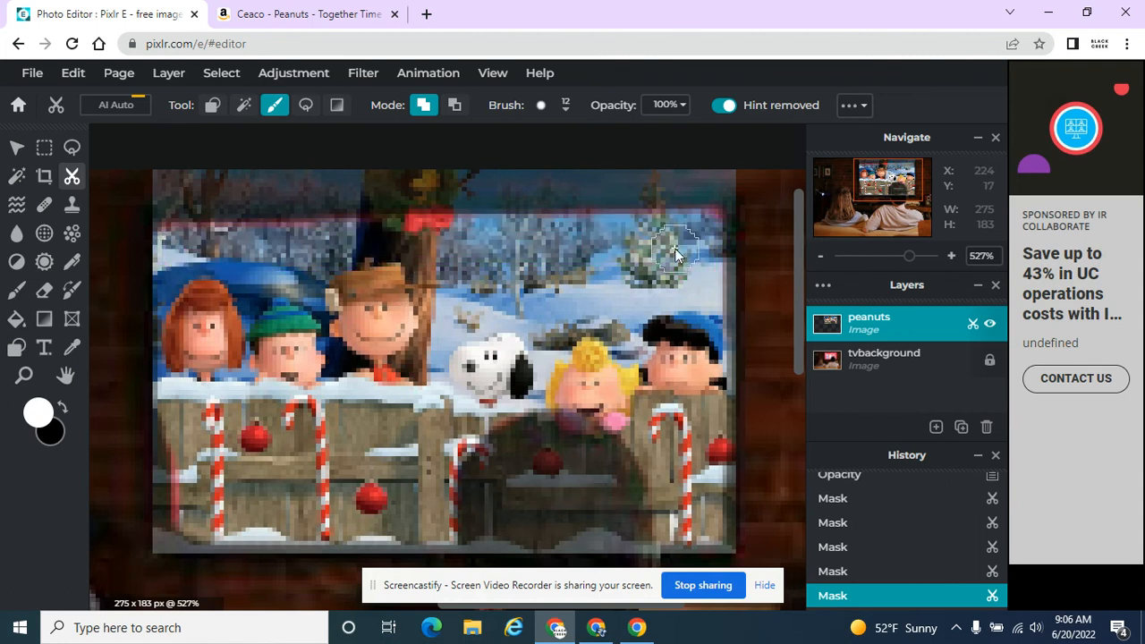
pyautogui.moveTo(537, 114)
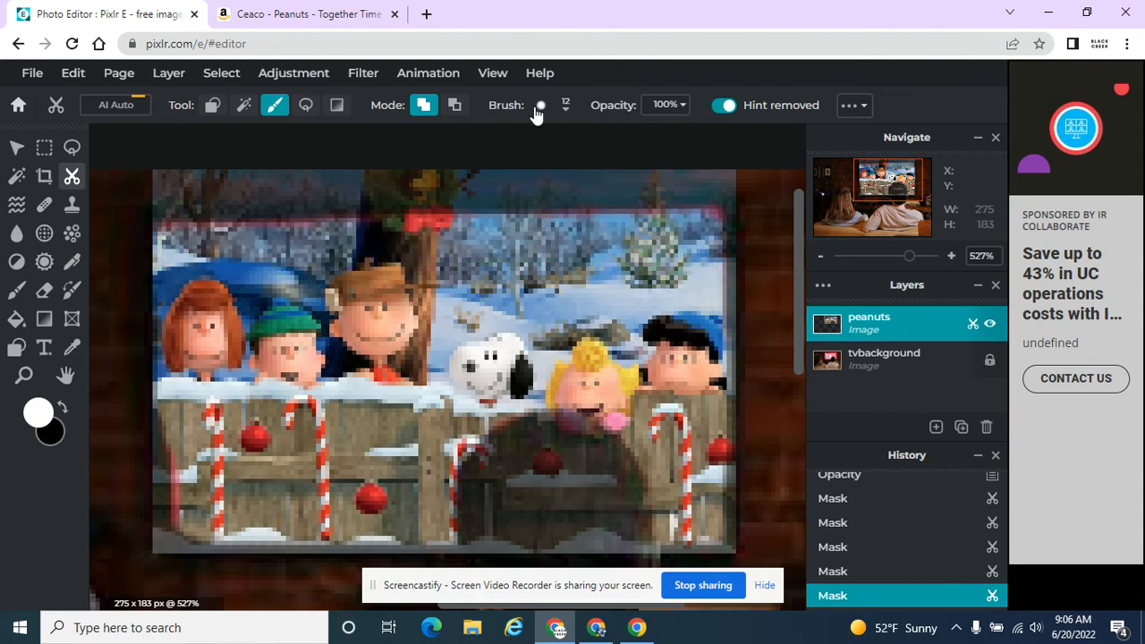
# Touch up the layer mask along the Peanuts picture's left edge.
pyautogui.click(541, 103)
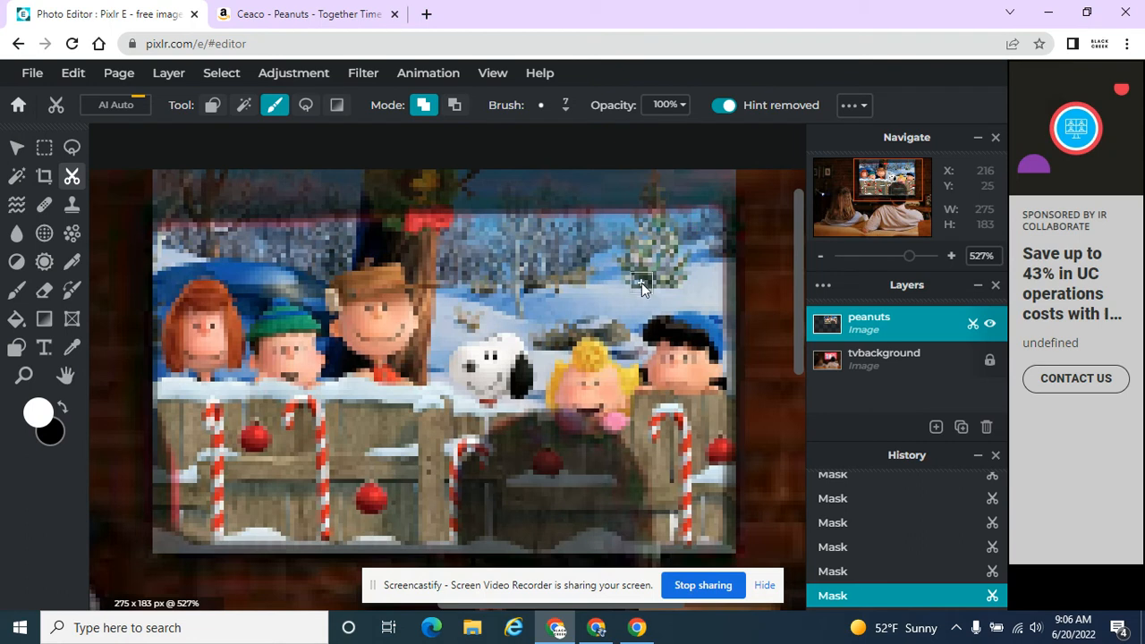
pyautogui.moveTo(707, 522)
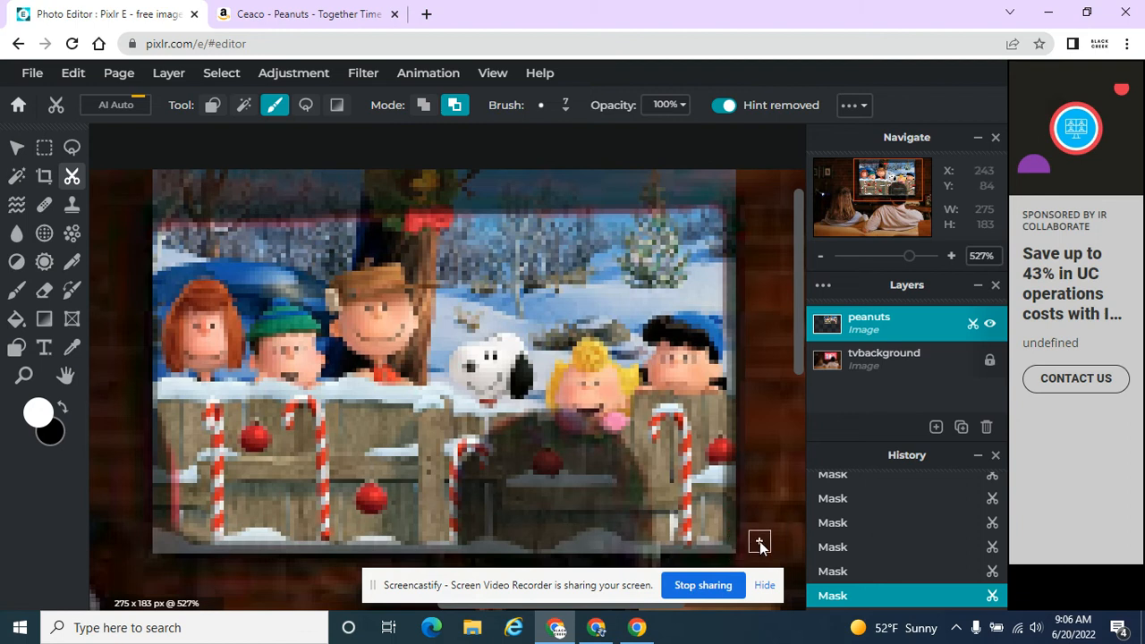
pyautogui.moveTo(744, 413)
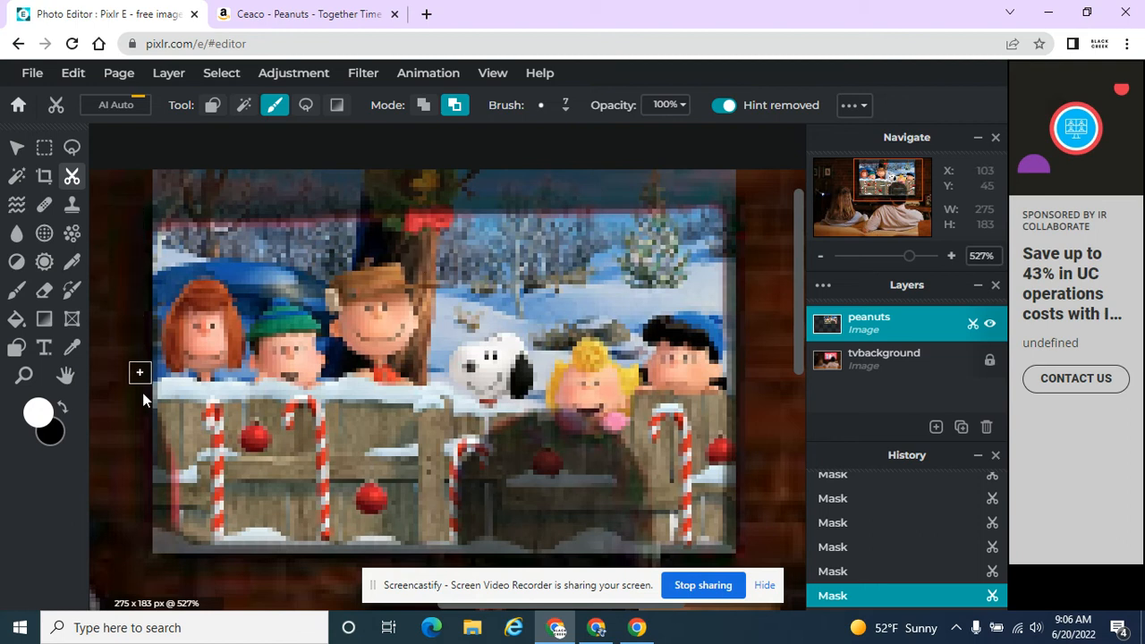
pyautogui.moveTo(150, 436)
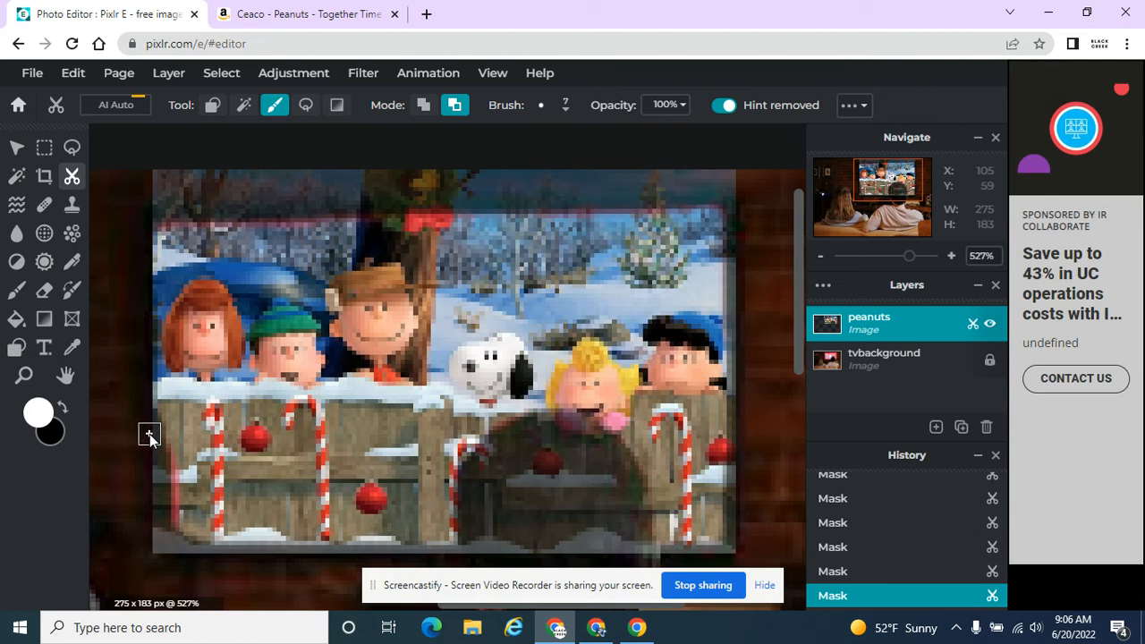
pyautogui.moveTo(153, 318)
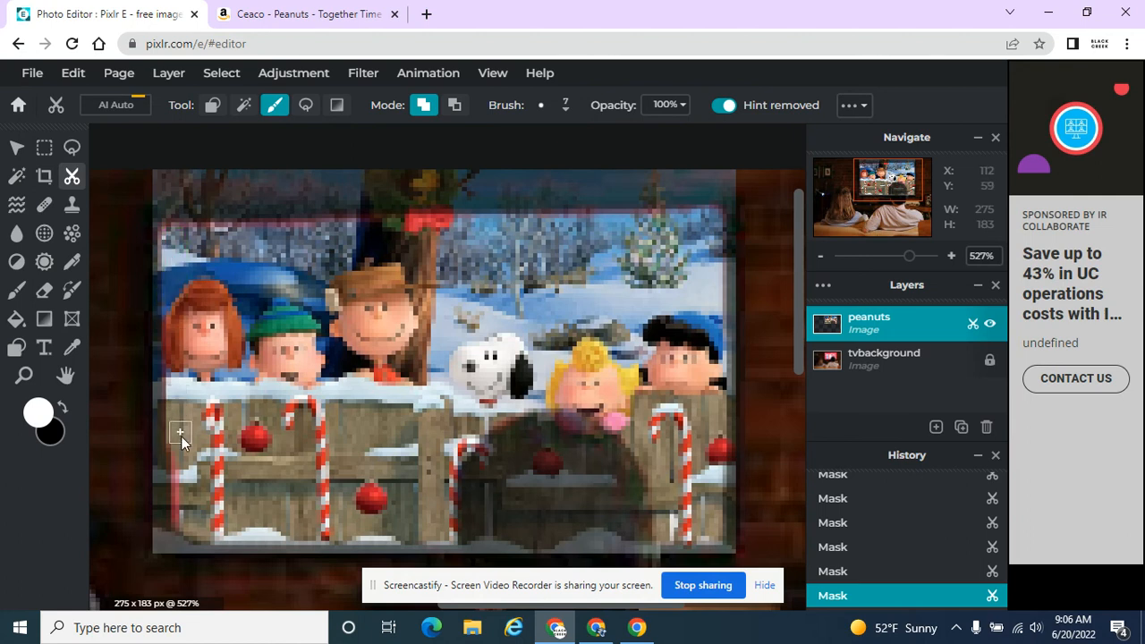
pyautogui.moveTo(179, 431); pyautogui.dragTo(190, 526)
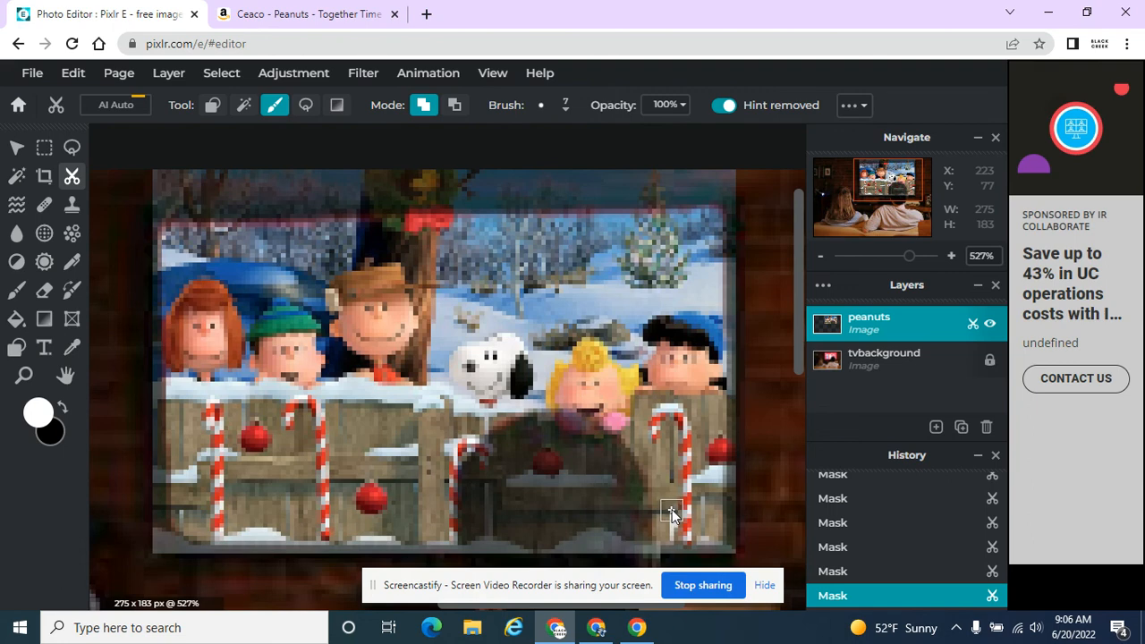
pyautogui.scroll(-3)
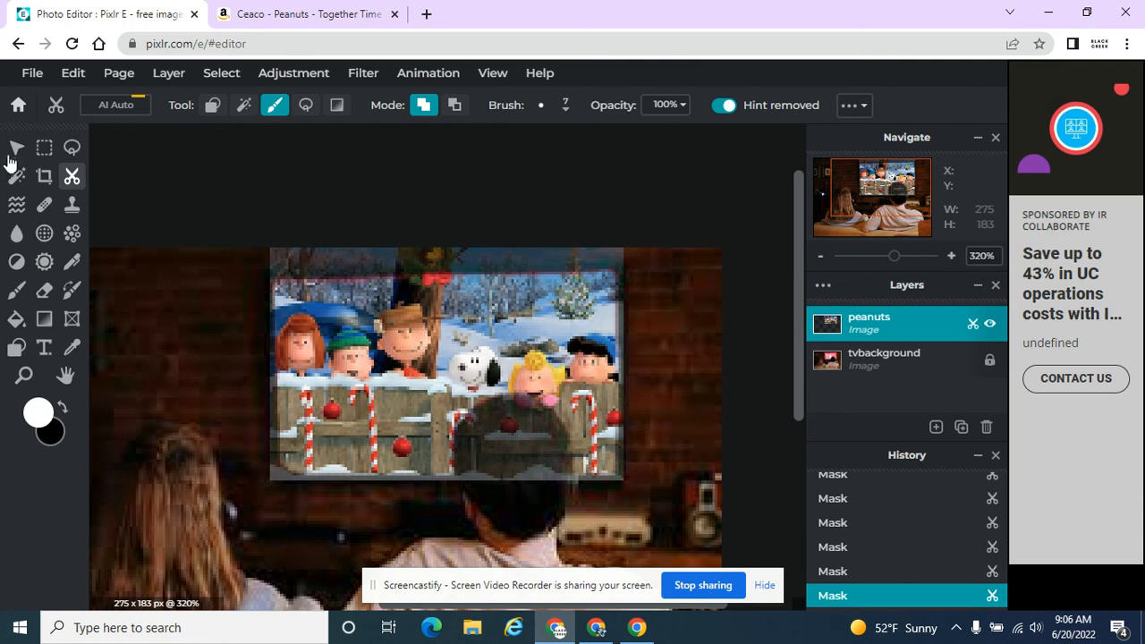
pyautogui.click(884, 357)
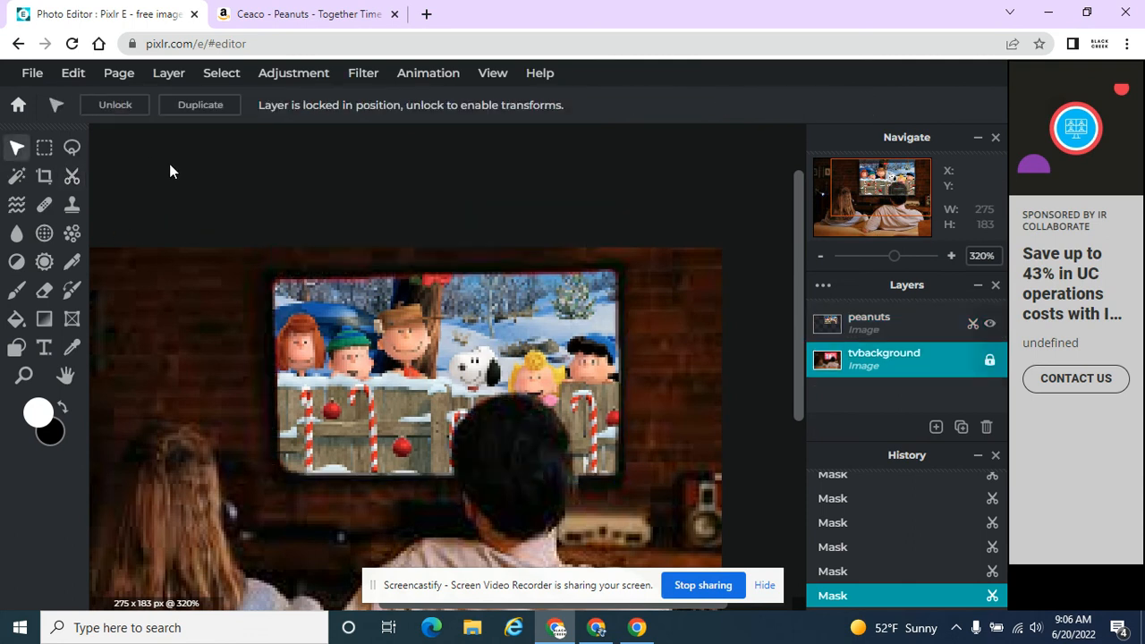
pyautogui.moveTo(190, 157)
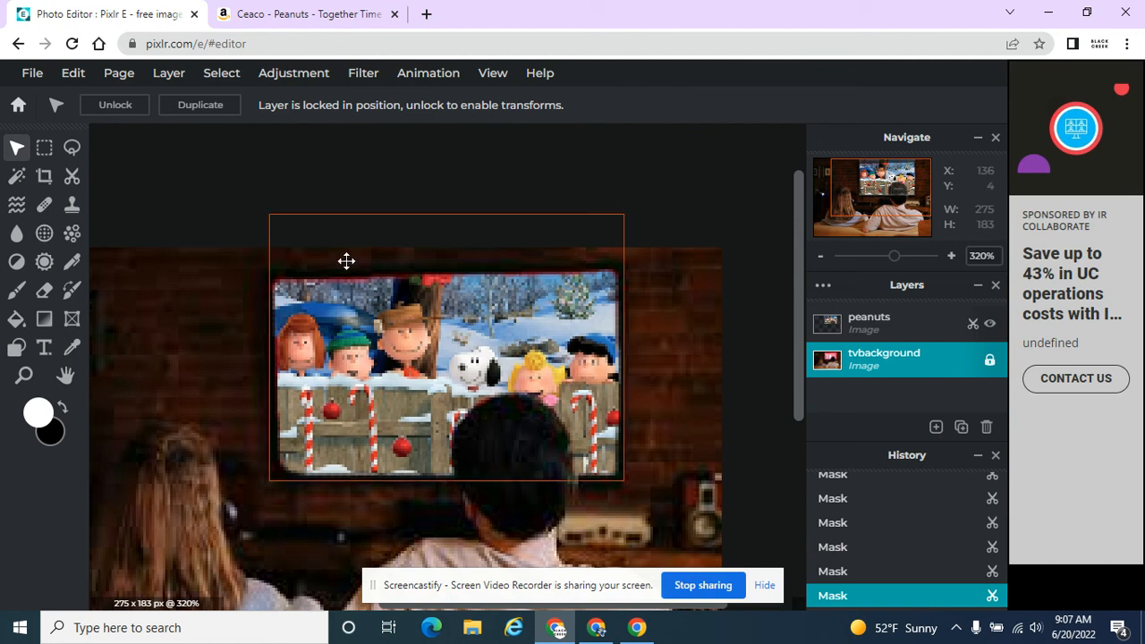
pyautogui.moveTo(572, 450)
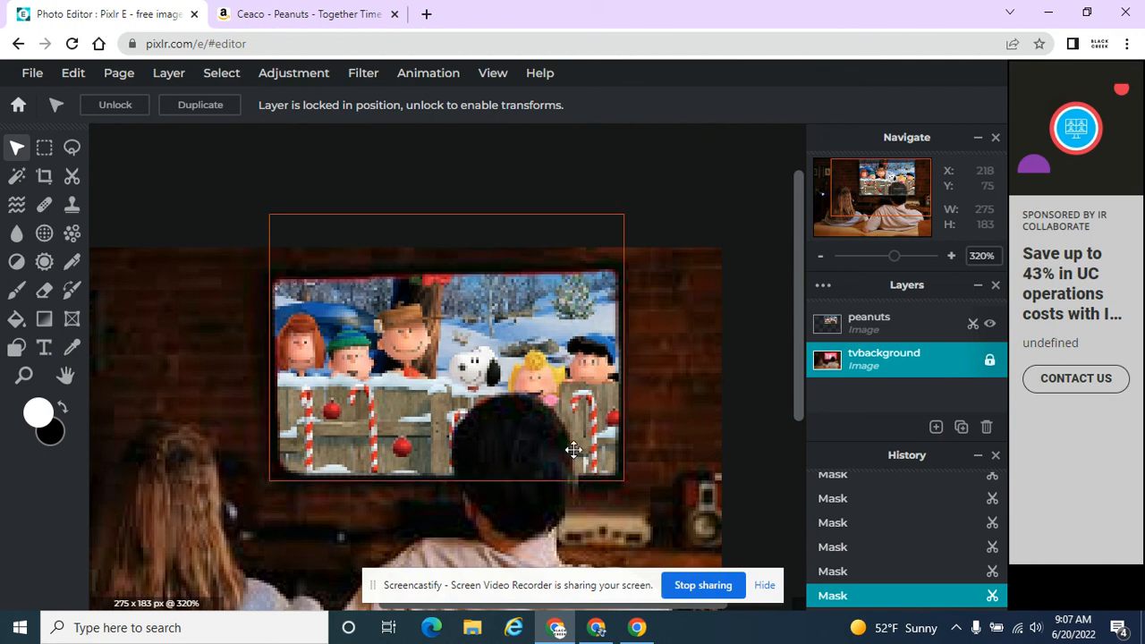
pyautogui.moveTo(594, 289)
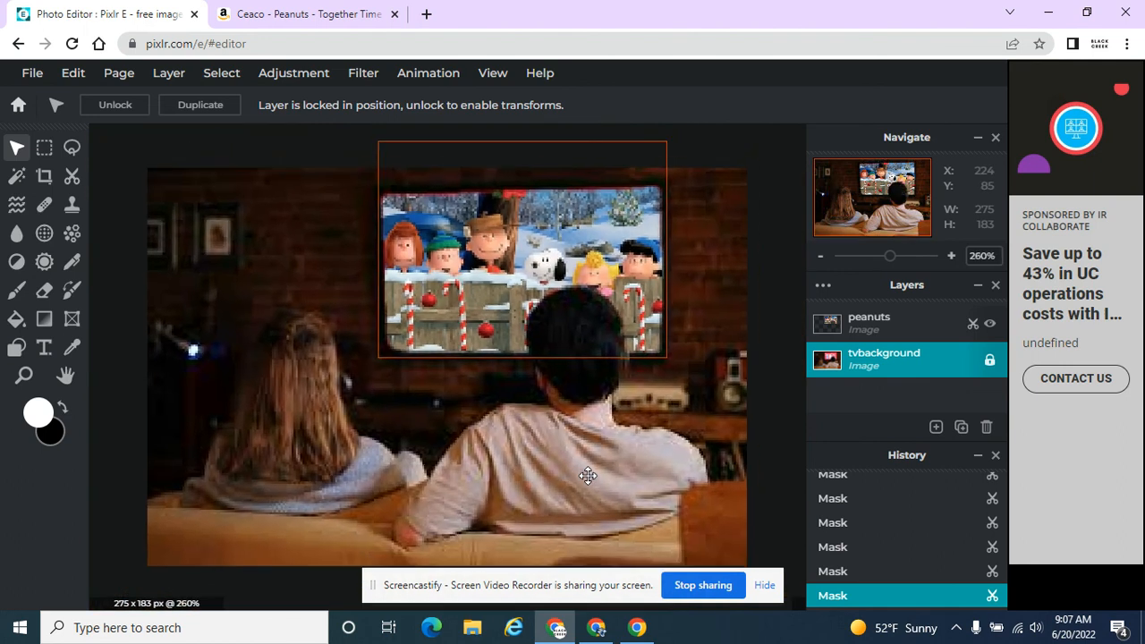
pyautogui.click(819, 254)
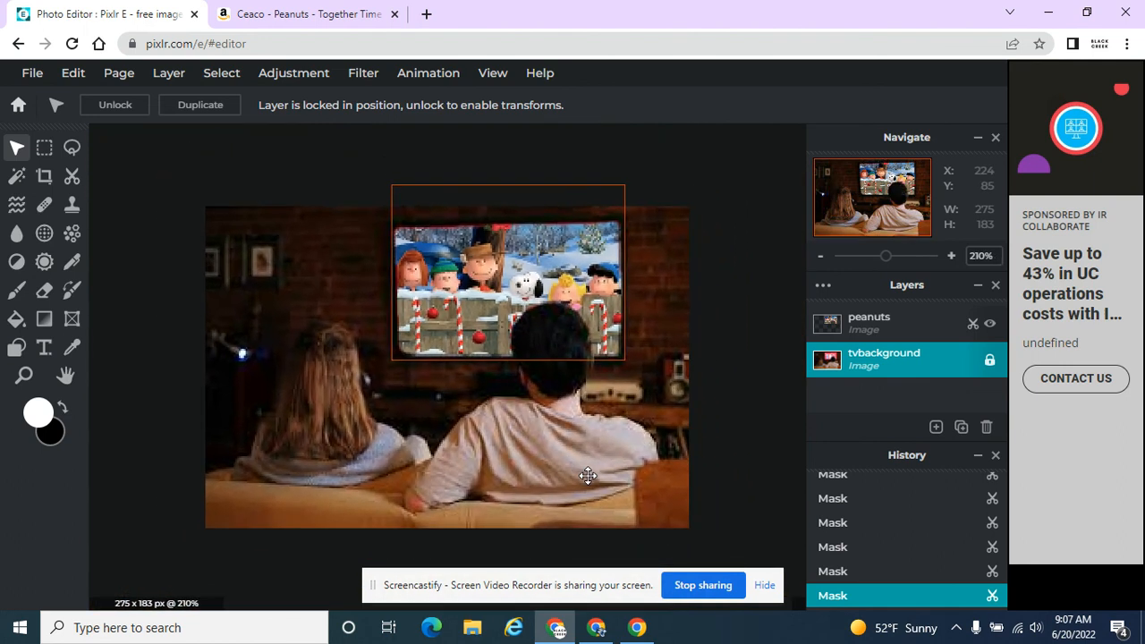